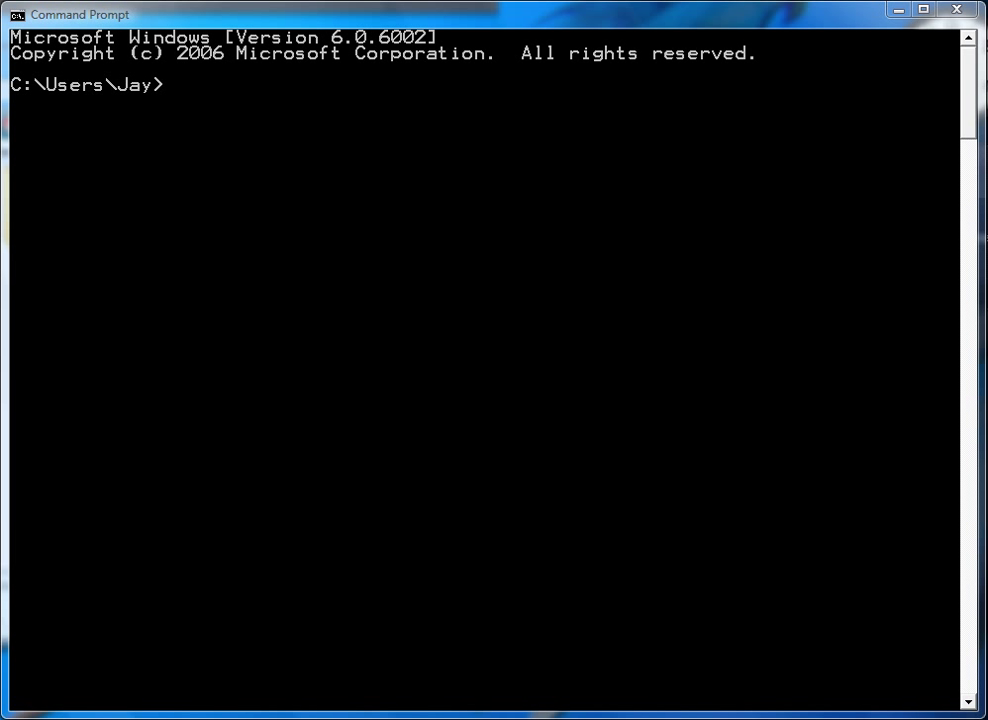
mouse_move(670, 700)
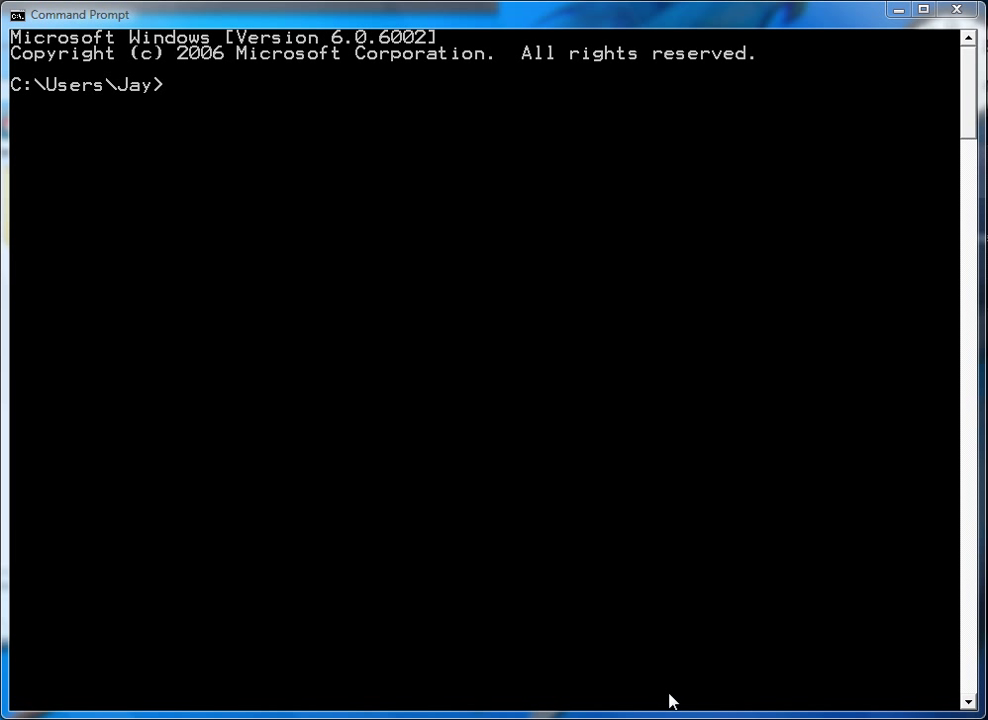
Step: Launch the Python 2.5.2 interpreter, import sqlite3, and dismiss the notification popup
text(pyth)
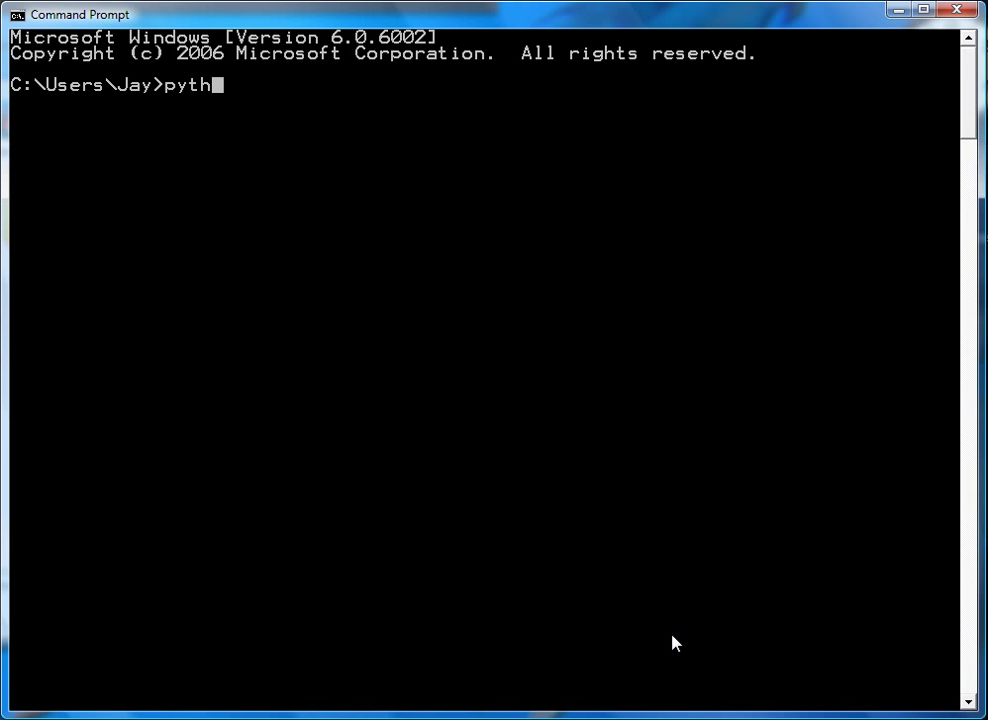
text(on)
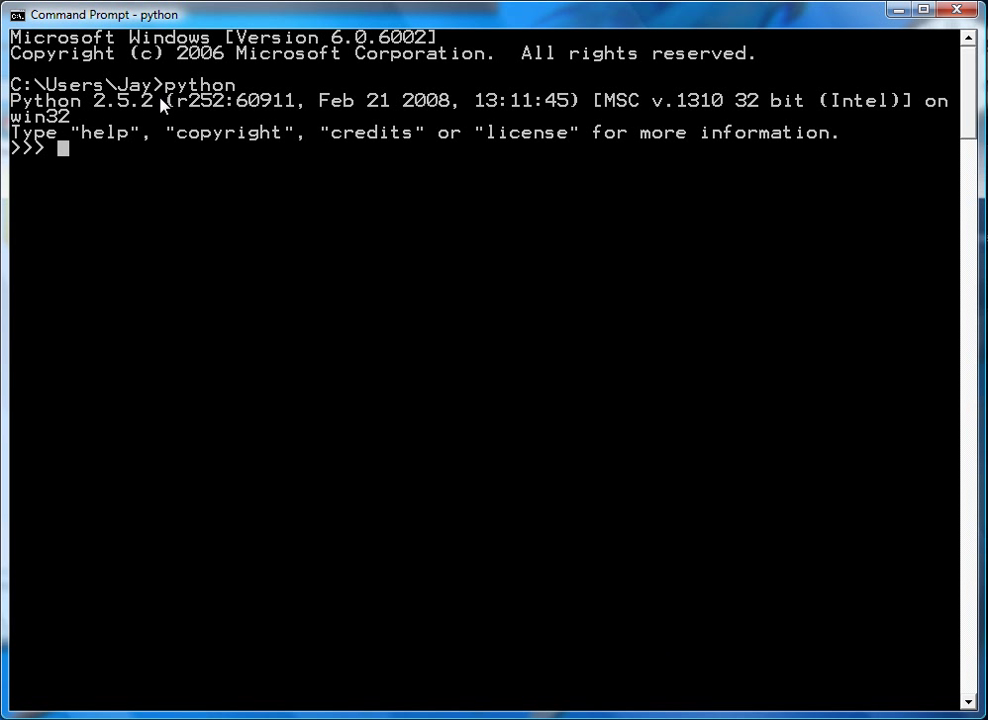
mouse_move(630, 250)
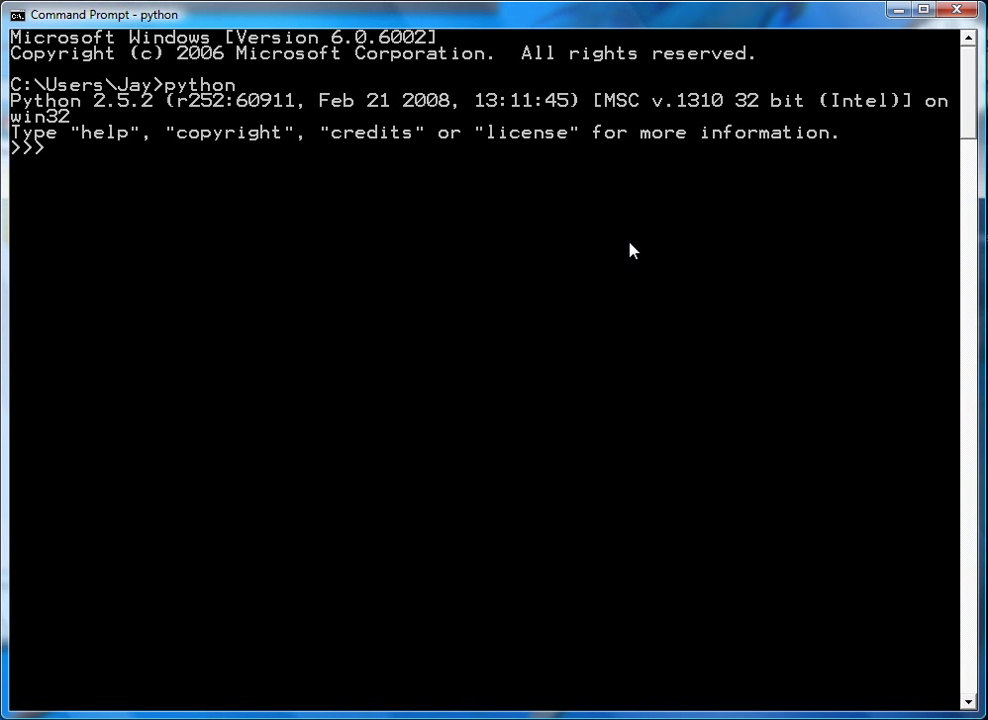
text(impor)
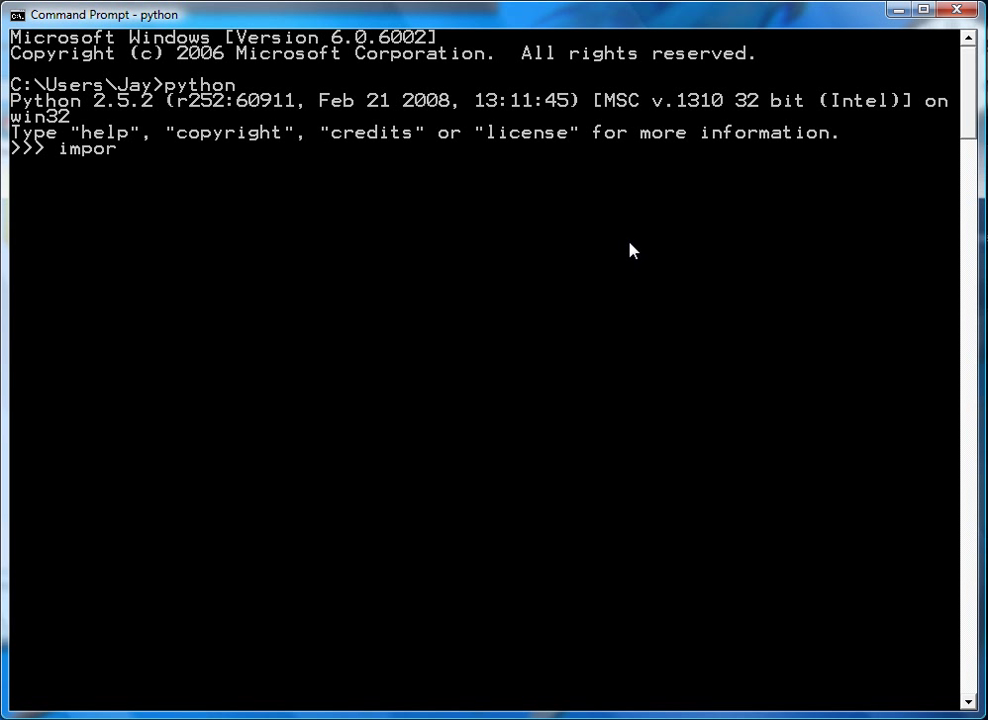
text(t sqlite3)
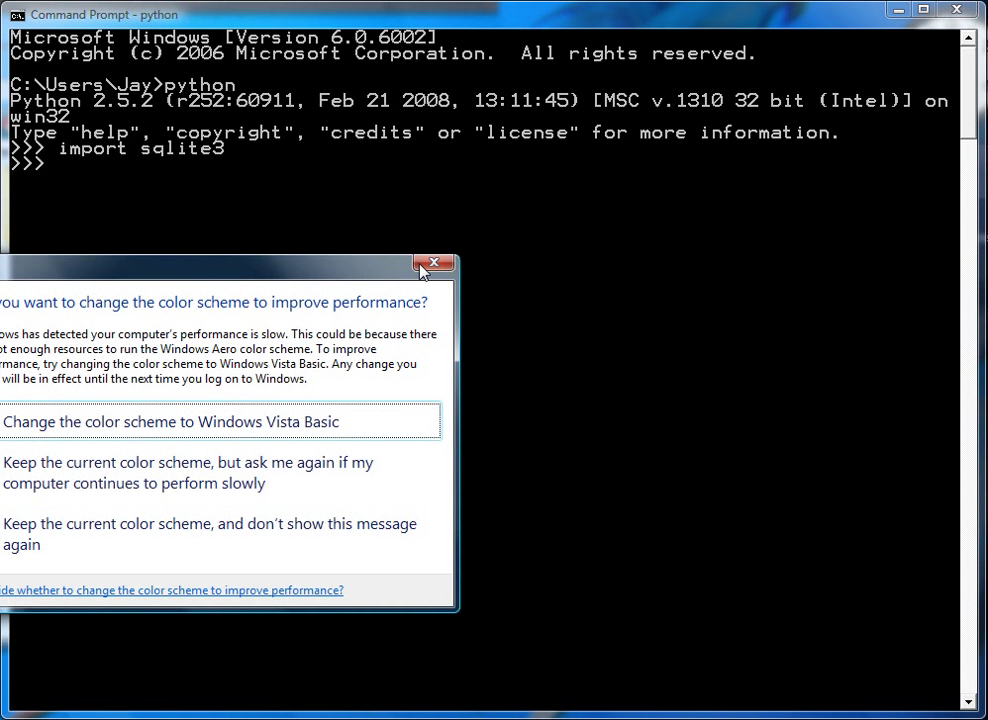
click(434, 263)
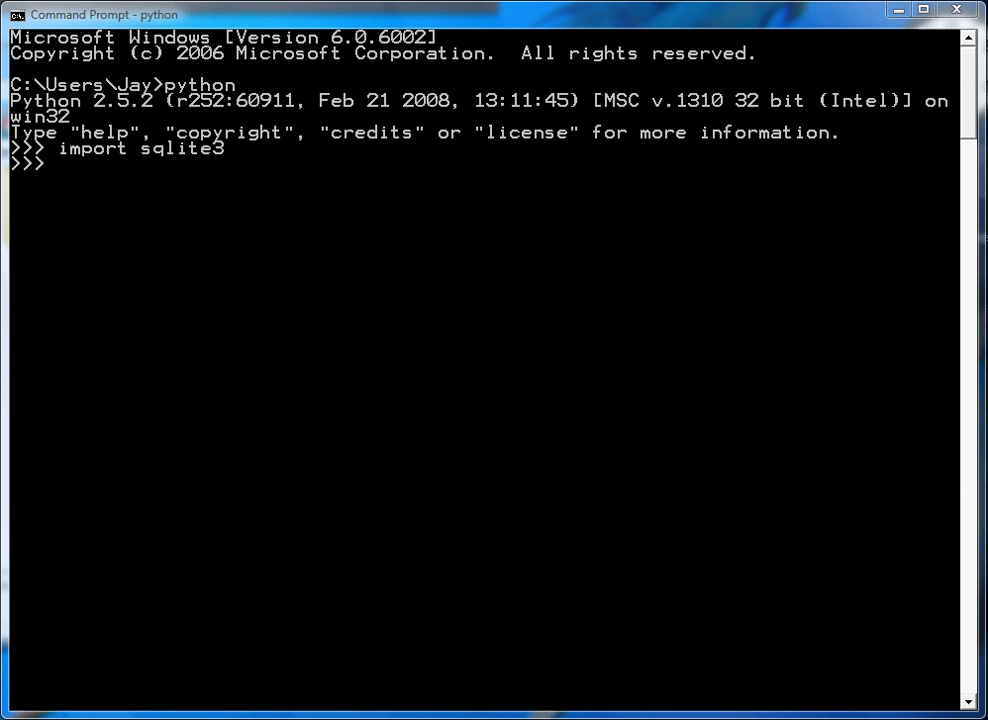
mouse_move(378, 333)
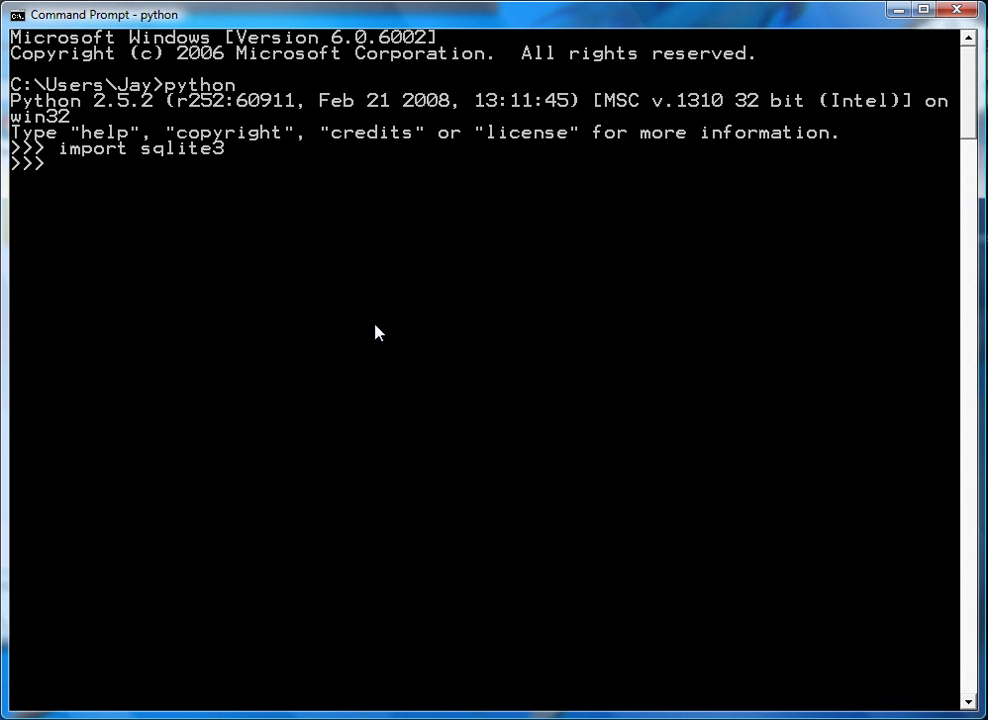
Step: Open a connection to pythonsqlite.db with conn=sqlite3.connect('pythonsqlite.db')
text(con)
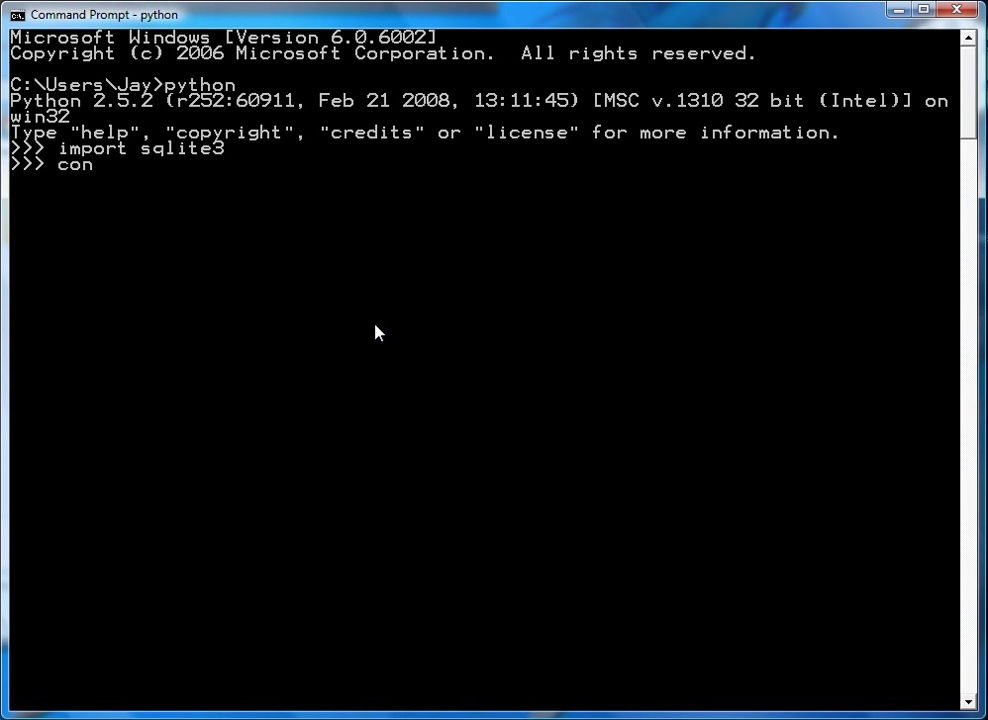
text(n=)
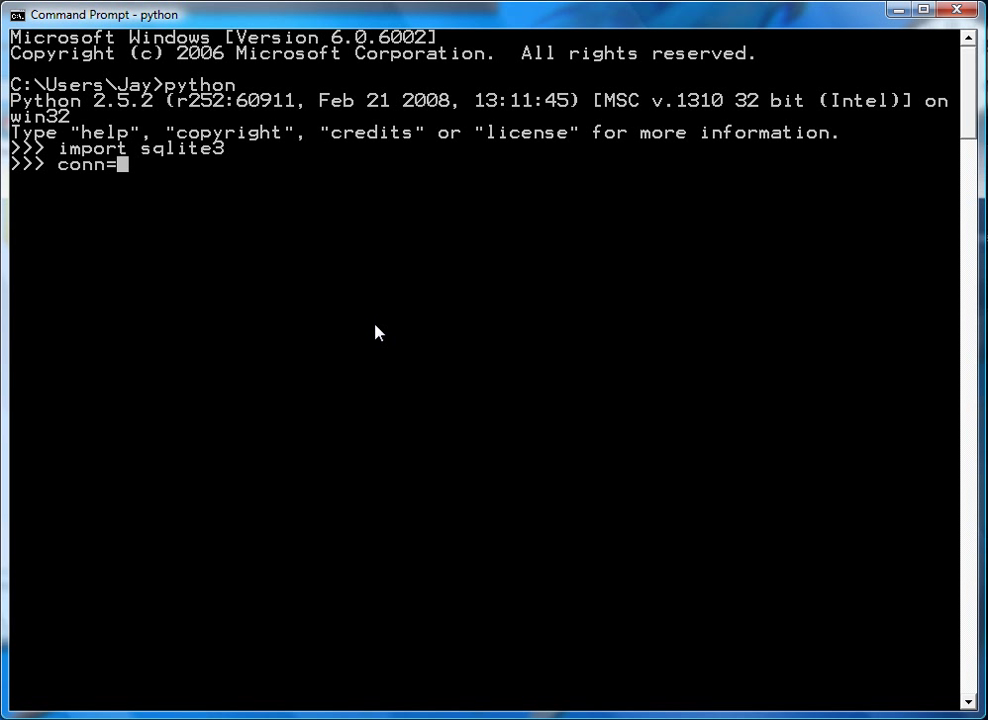
text(sqlite3)
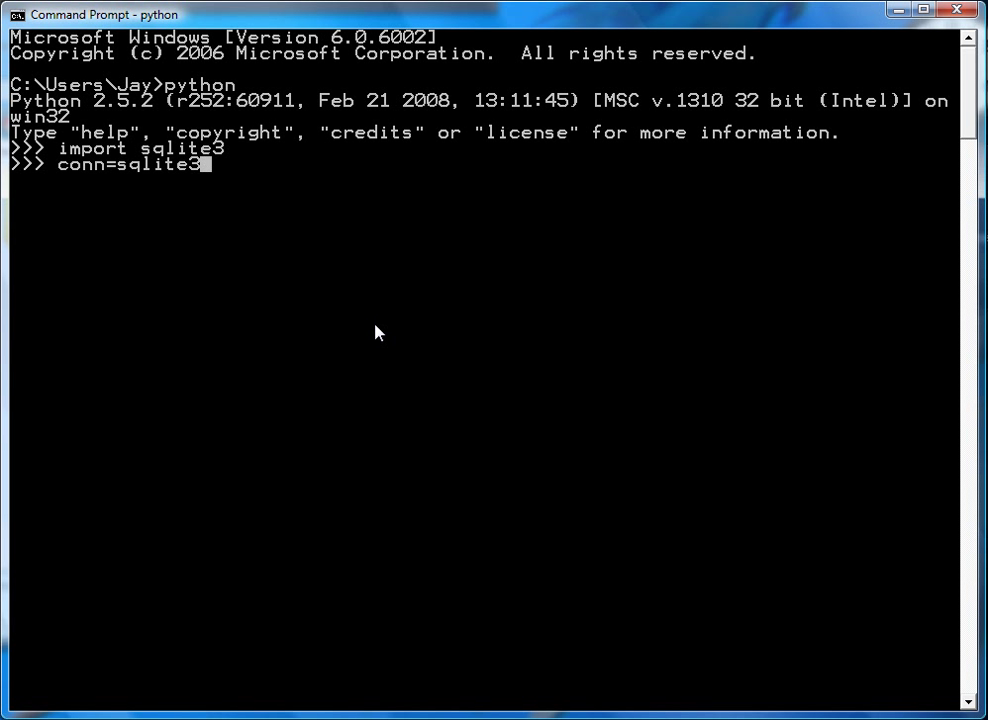
text(.)
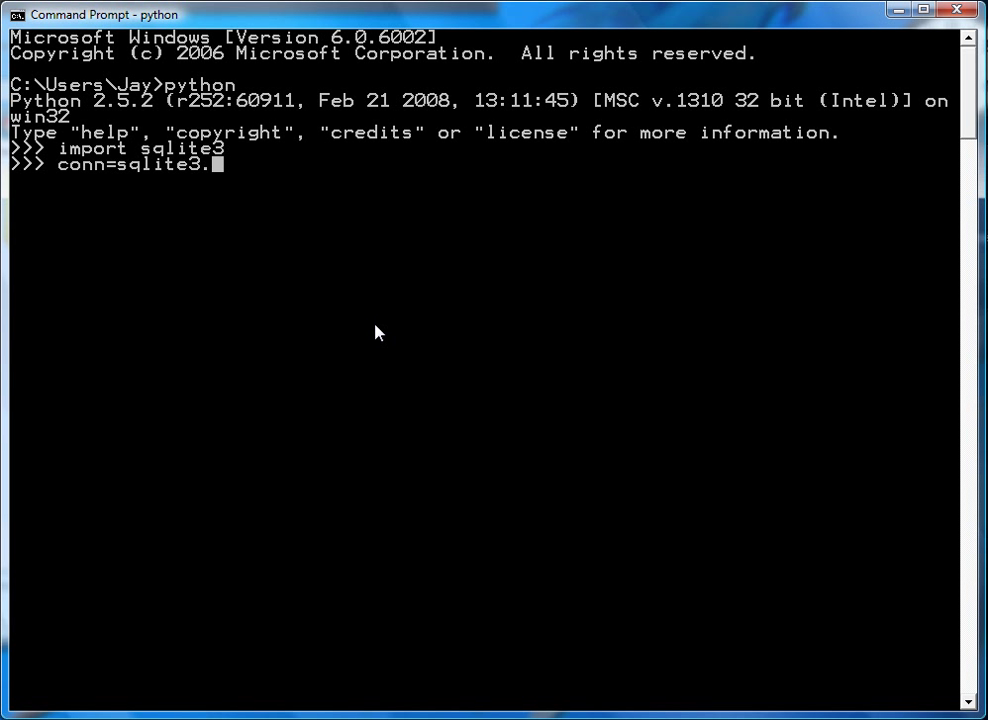
text(connec)
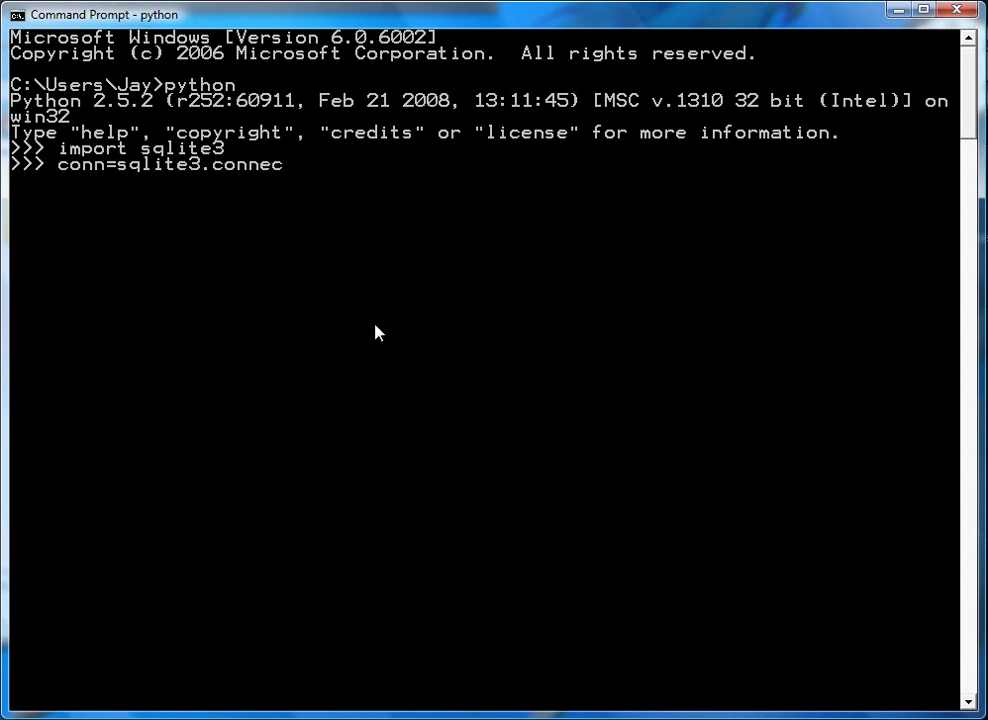
text(t(')
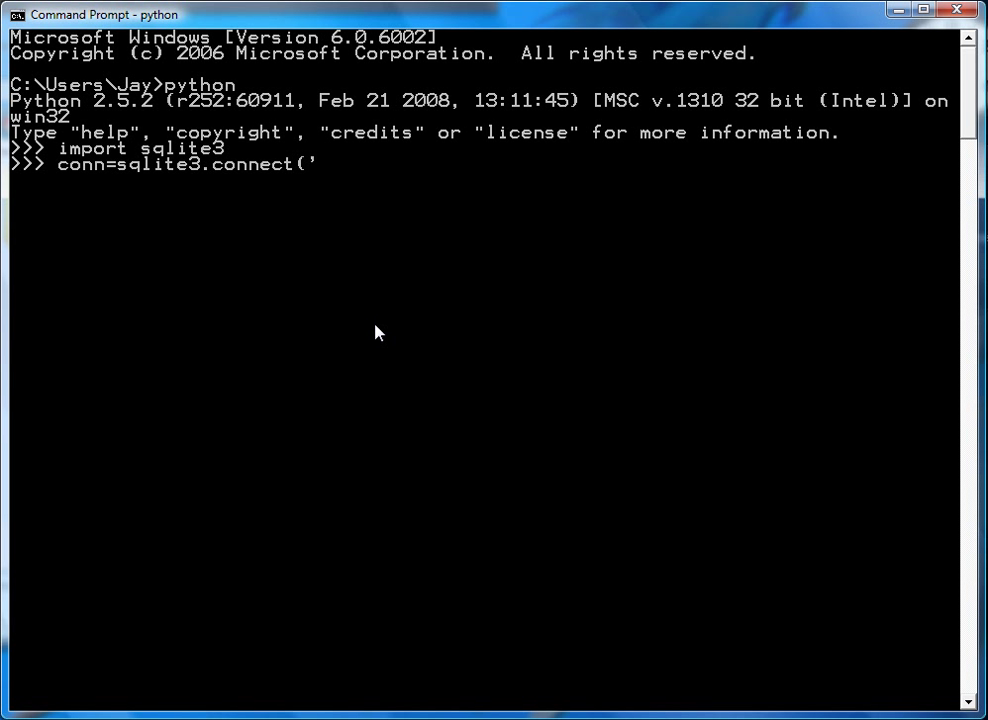
text(pythonsqlite.db)
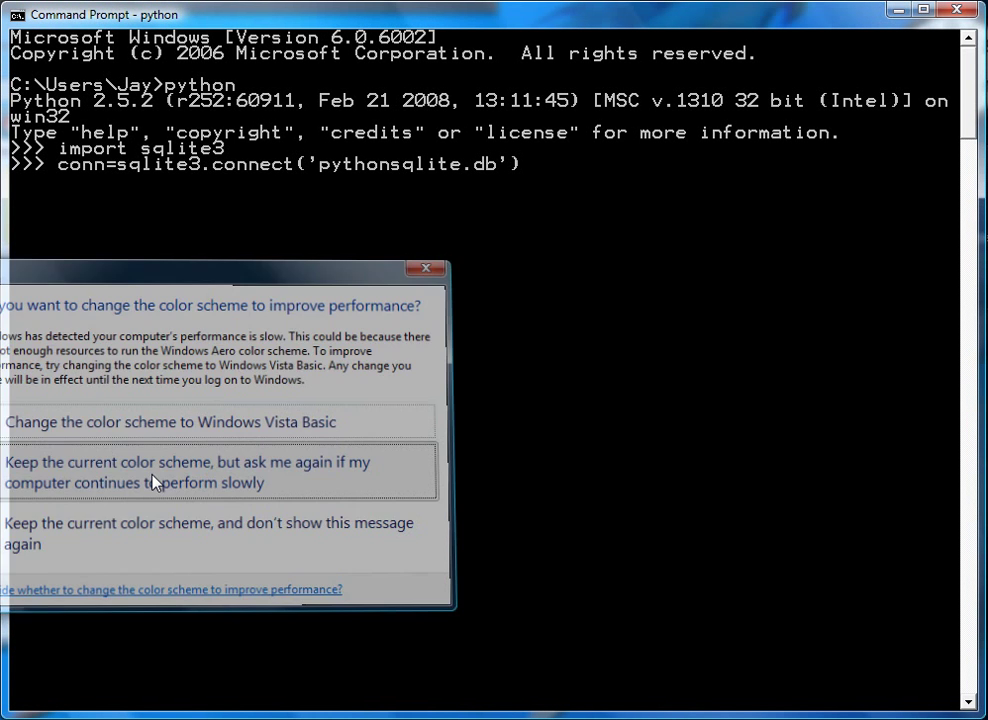
Step: Dismiss the colour scheme popup, echo conn as a Connection object, and exit Python
click(185, 472)
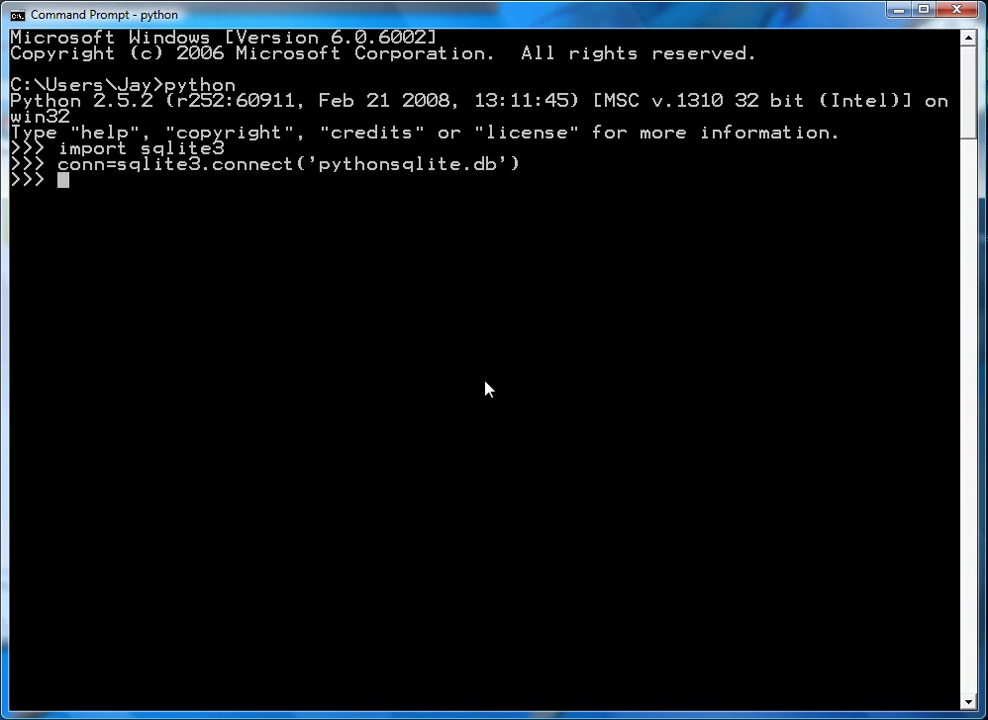
text(conn)
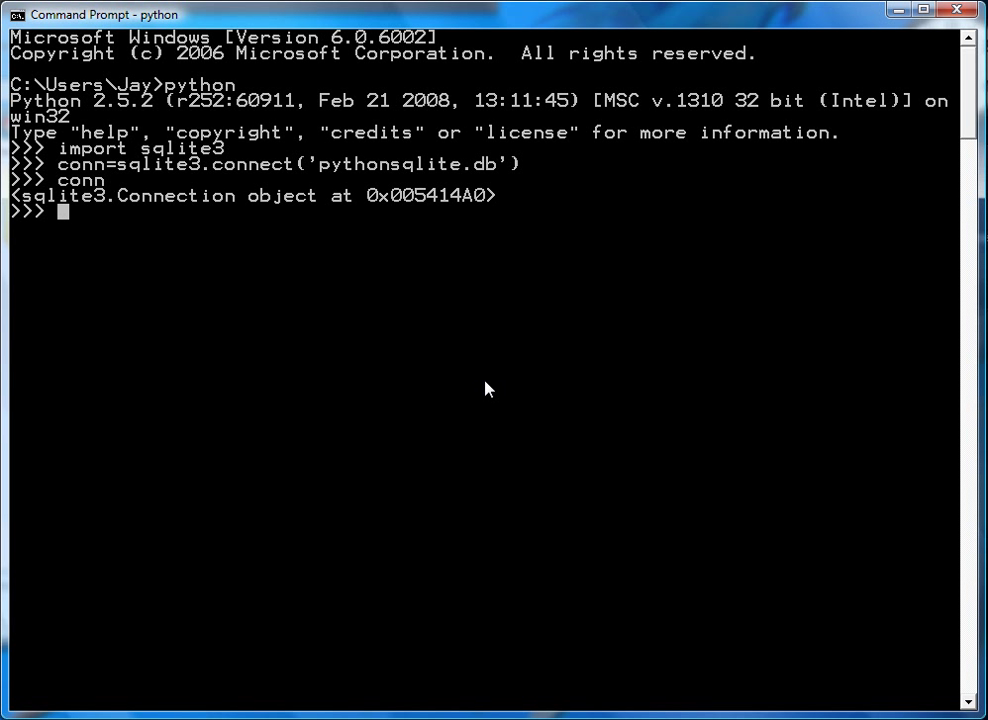
key(ctrl+z)
text(dir)
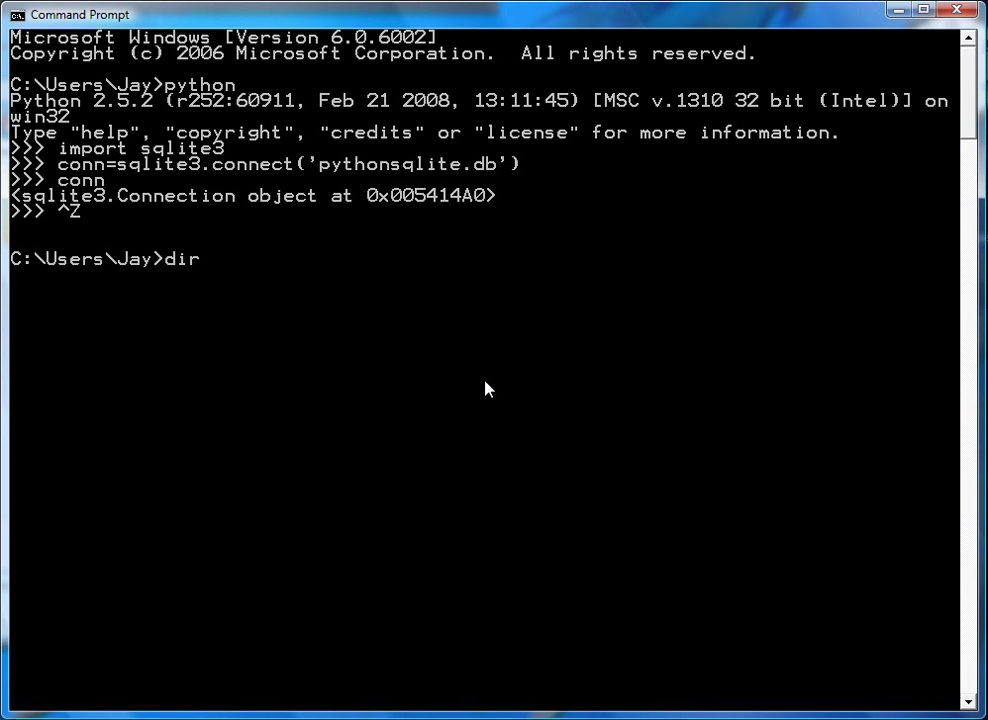
Step: List python*.db to confirm pythonsqlite.db is 0 bytes, then restart Python
text(python*.db)
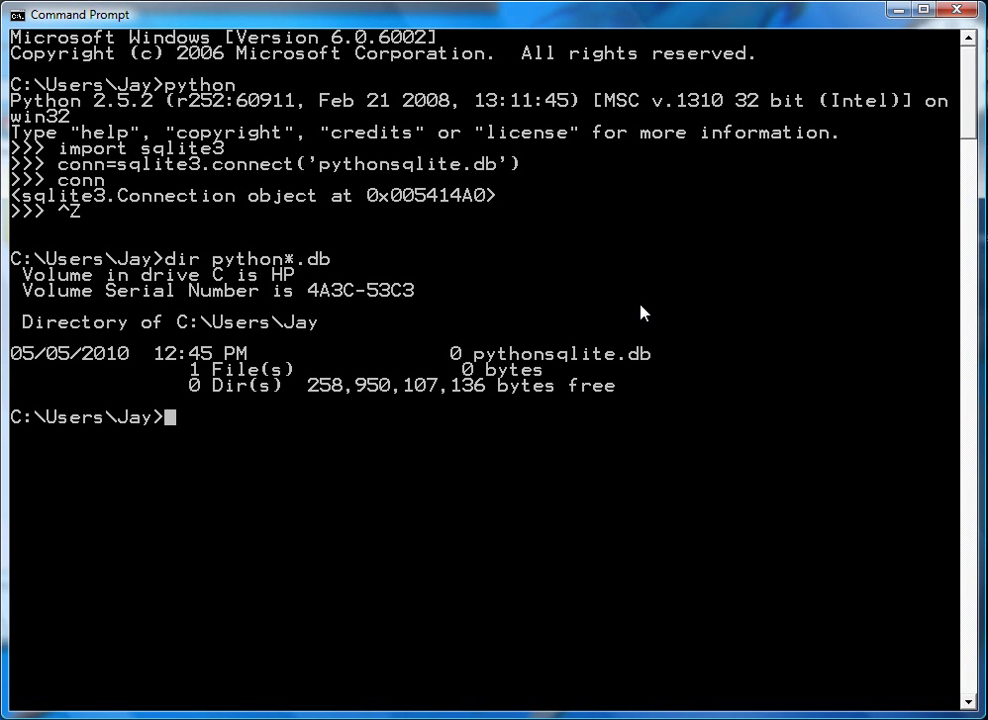
mouse_move(676, 379)
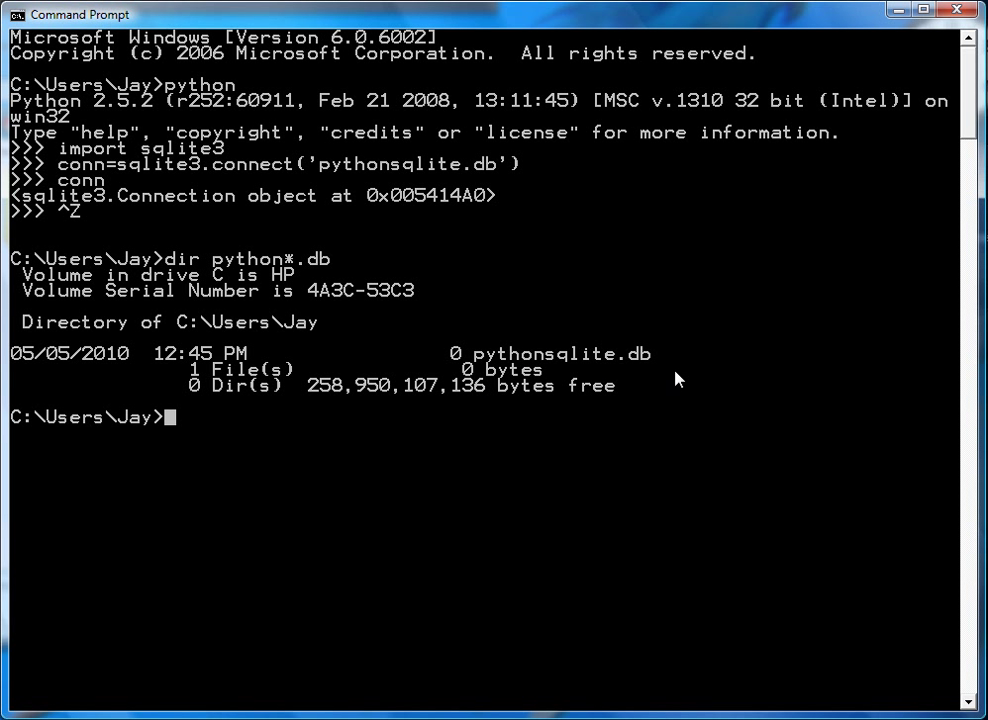
text(python)
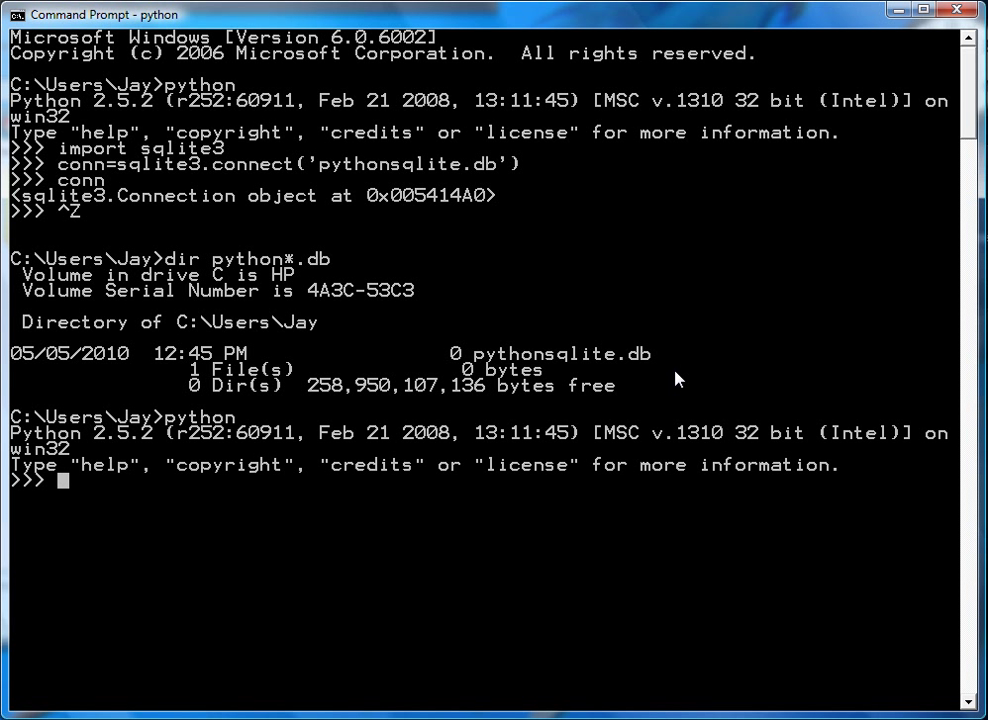
Step: Reconnect to pythonsqlite.db, re-importing sqlite3 after the NameError
text(conn=sqlite3.connect('pythonsqlite.db'))
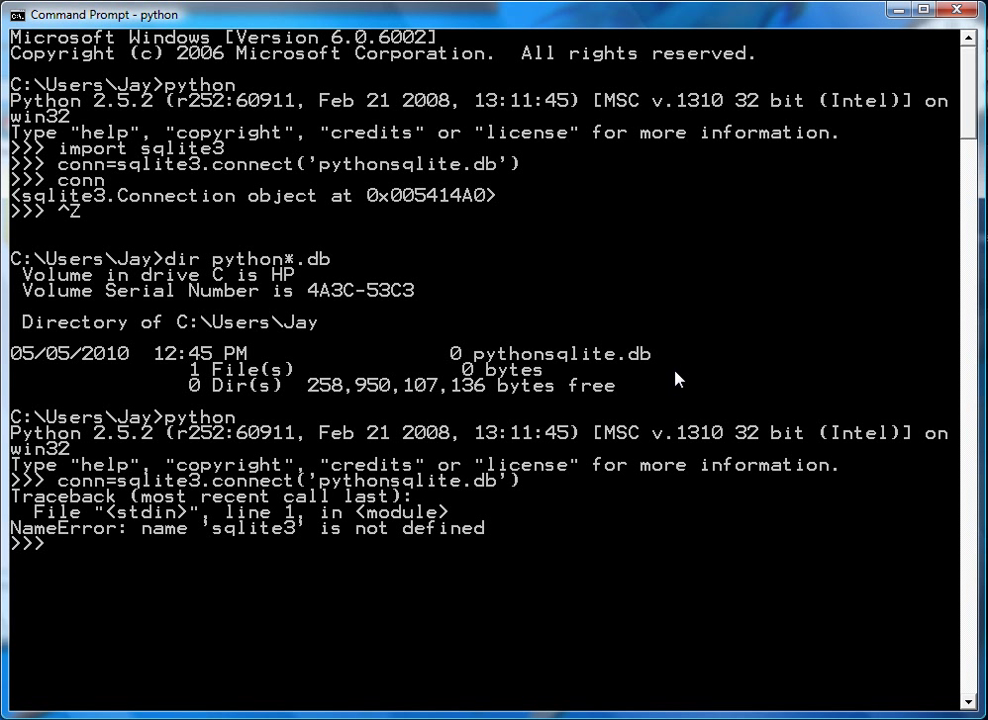
text(import sqlite3)
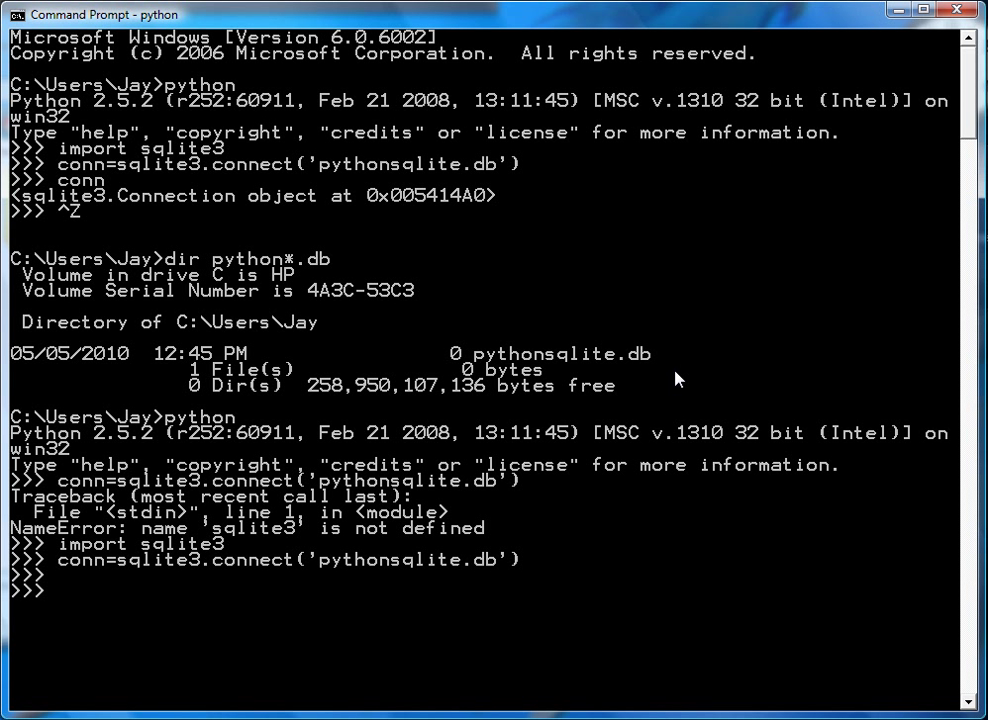
text(c)
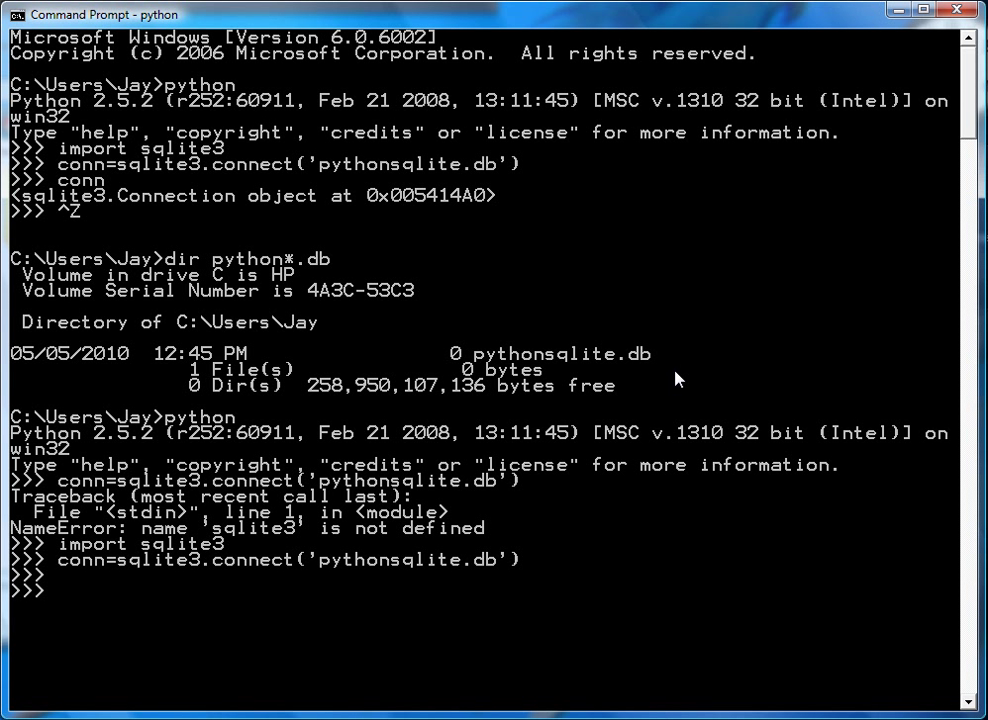
Step: Create cursor c with conn.cursor() and echo it as a Cursor object
text(c=)
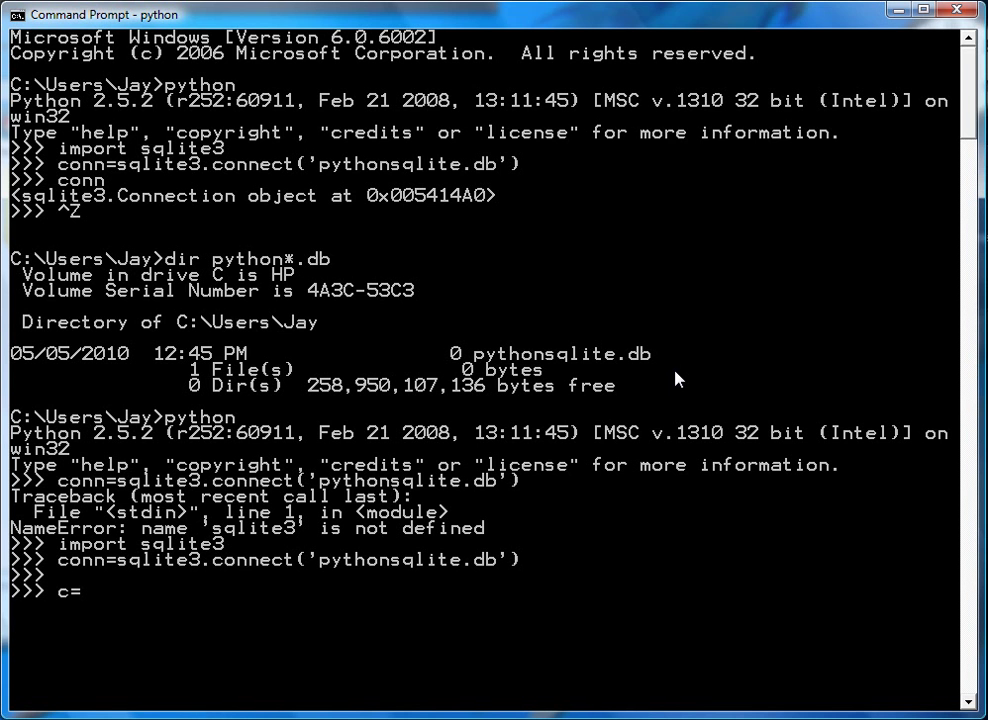
text(conn.curs)
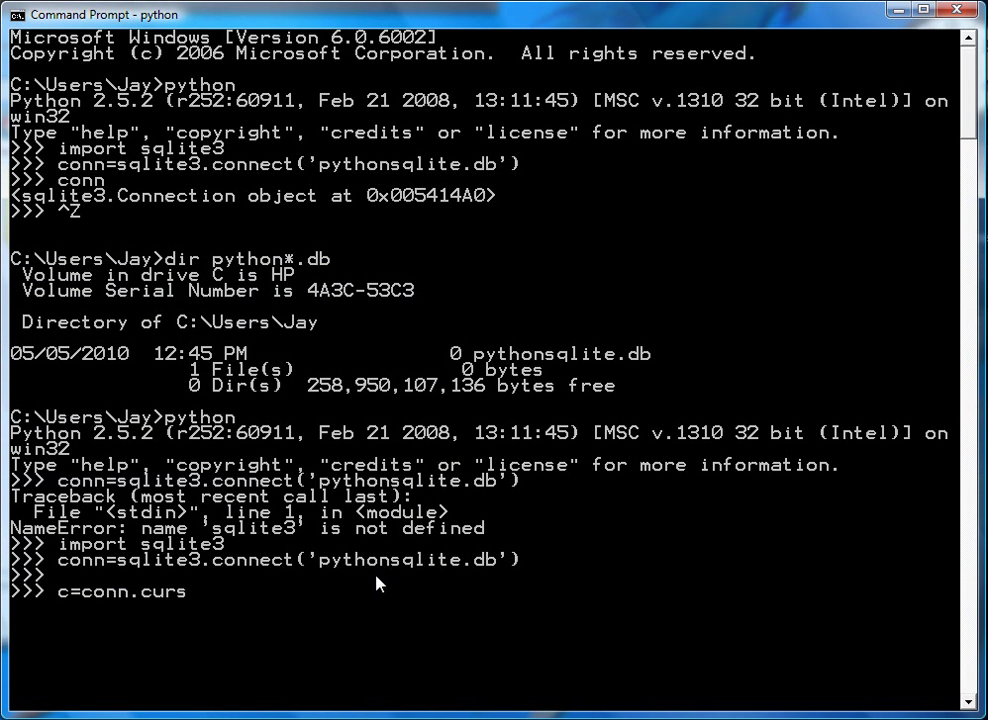
text(or())
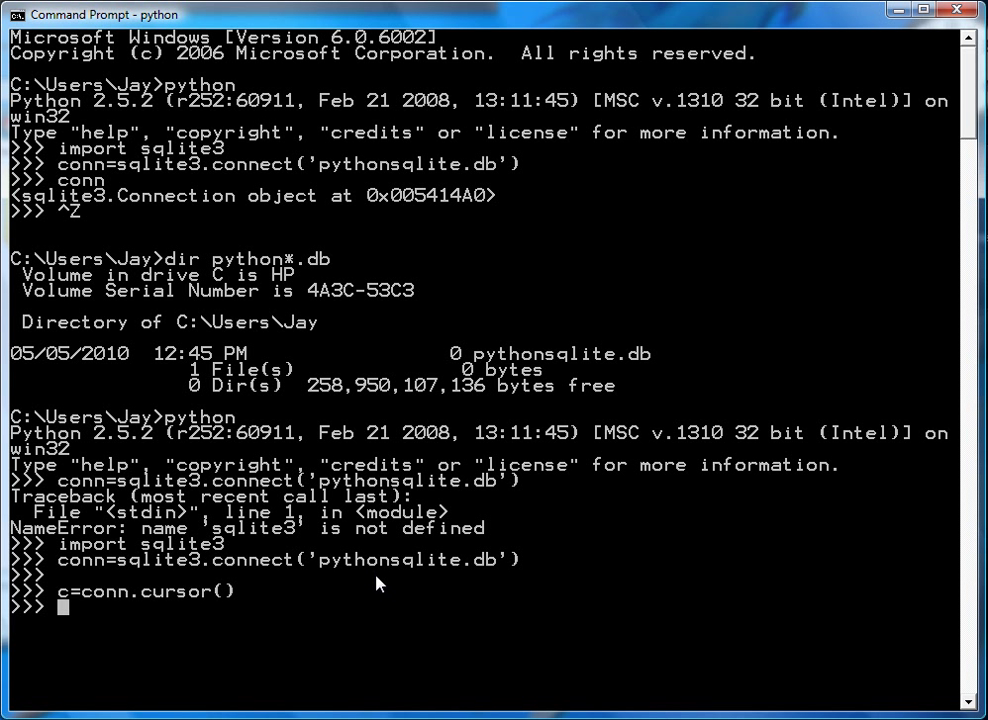
text(c)
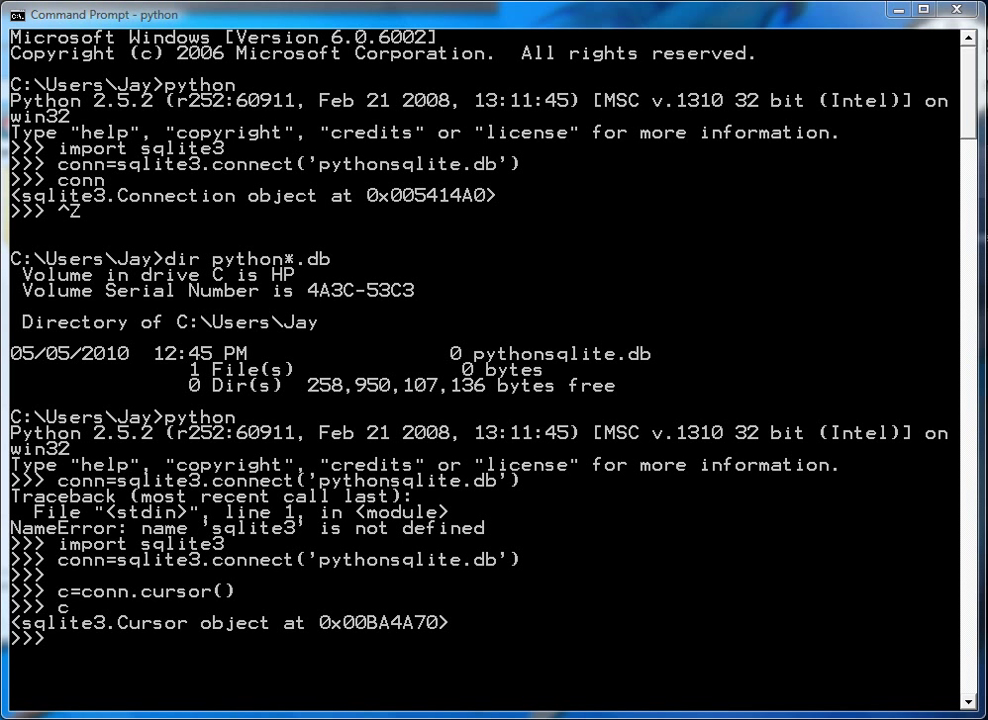
mouse_move(474, 519)
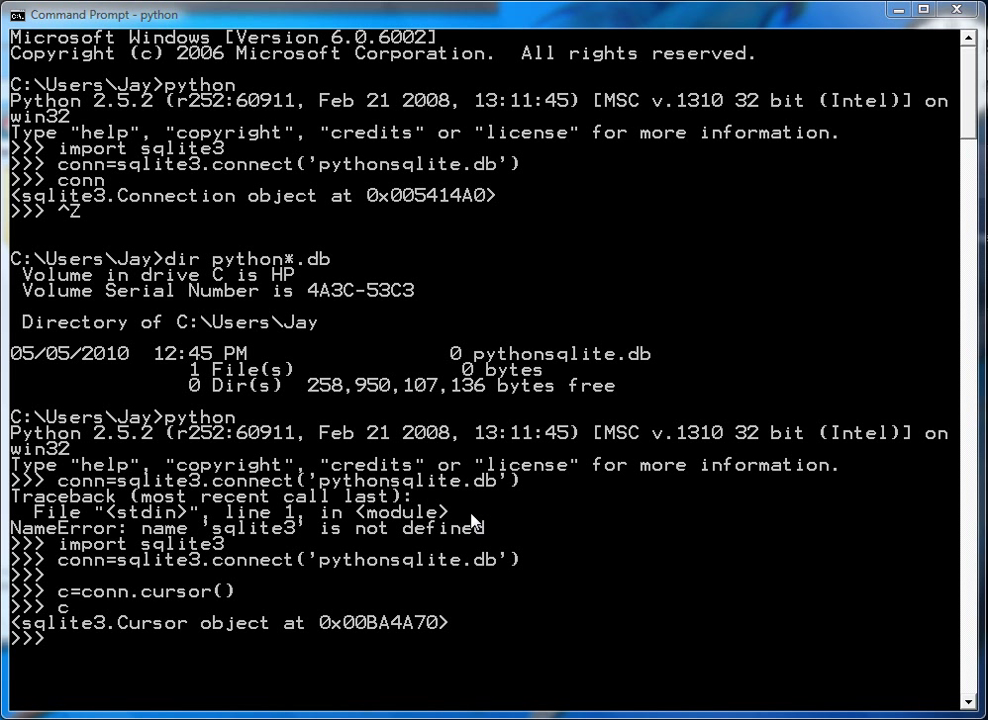
mouse_move(472, 557)
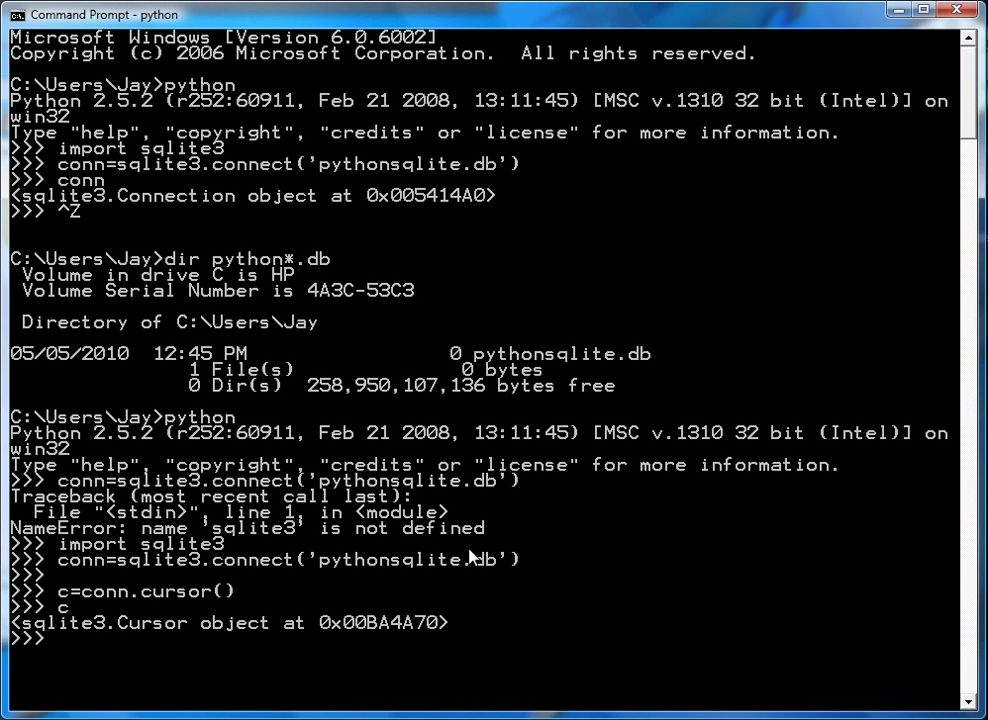
Step: Execute "create table test (id integer, name text)" through cursor c
text(c.)
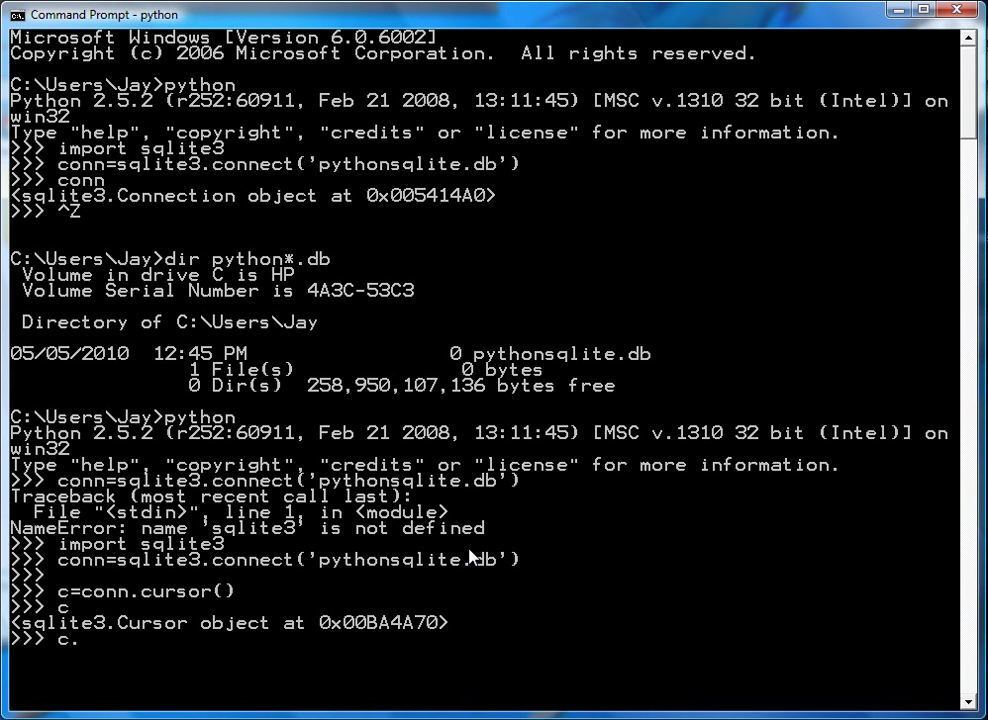
text(execute)
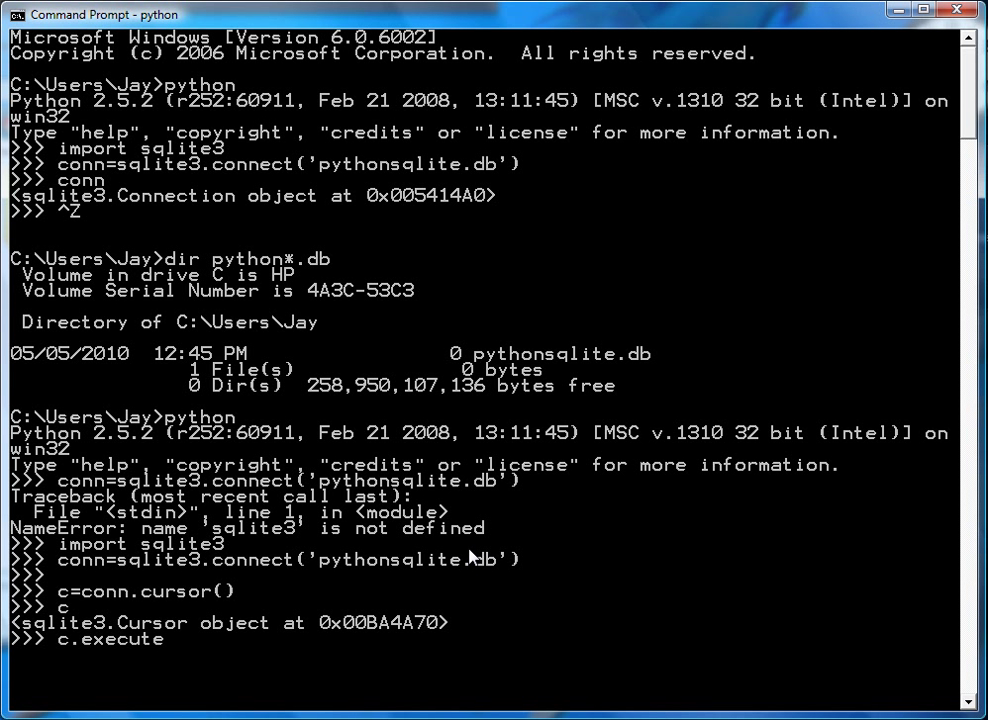
text((")
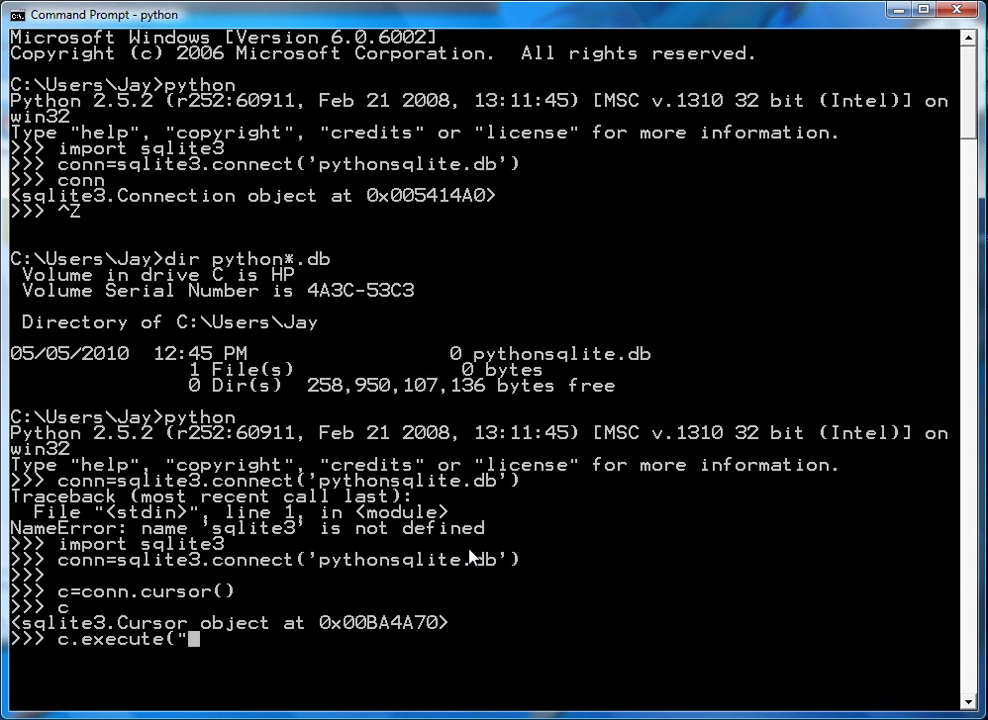
text(crt)
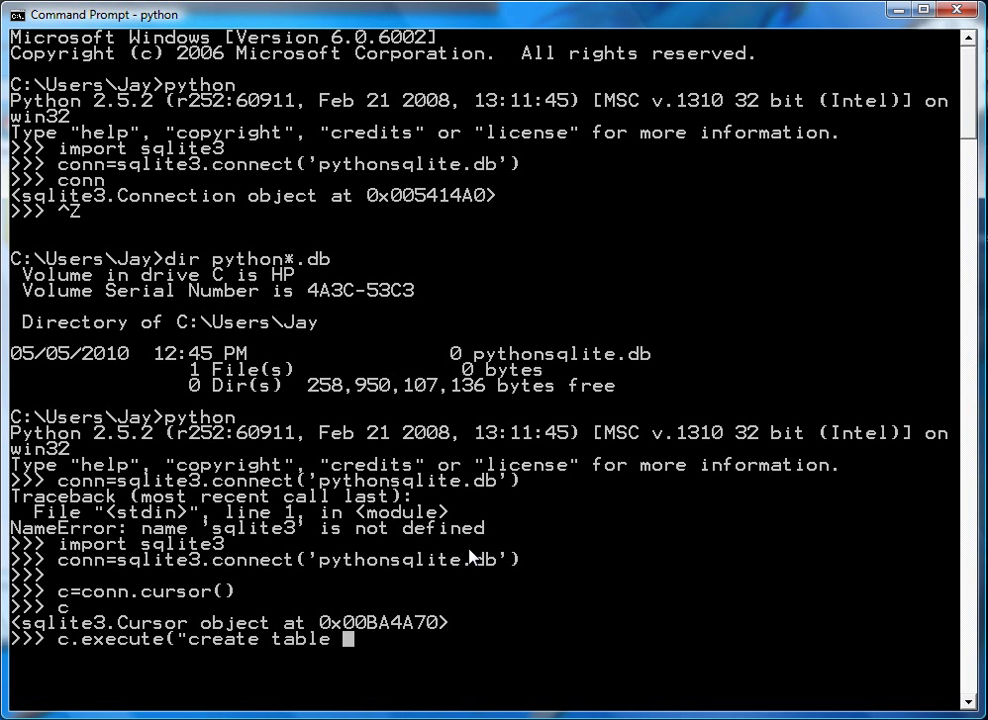
text(test (id integer)
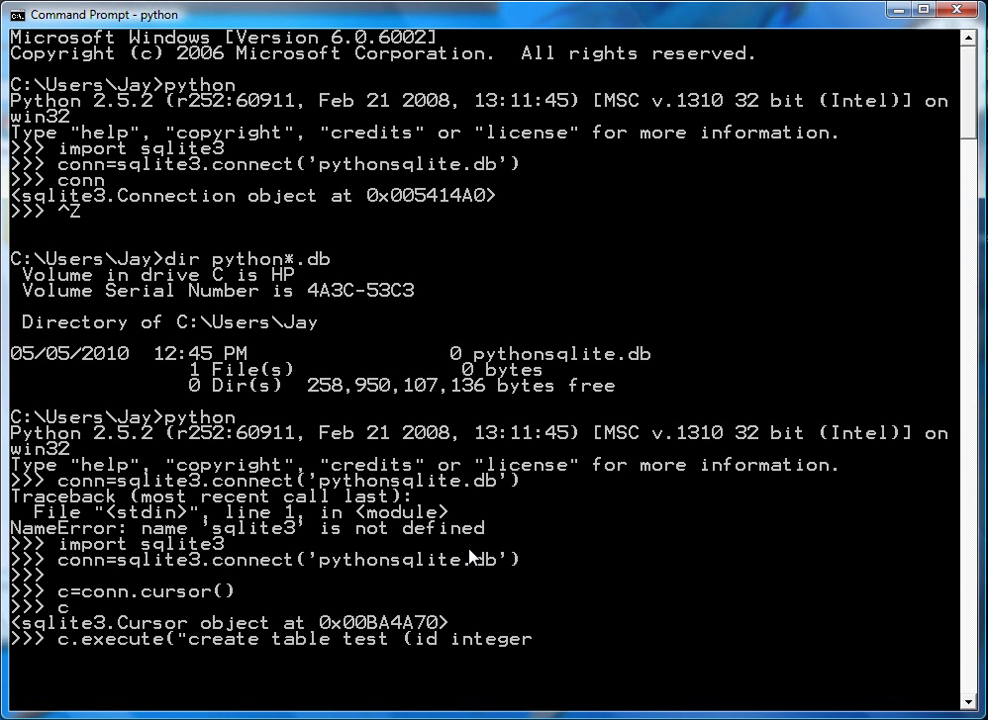
text(, name)
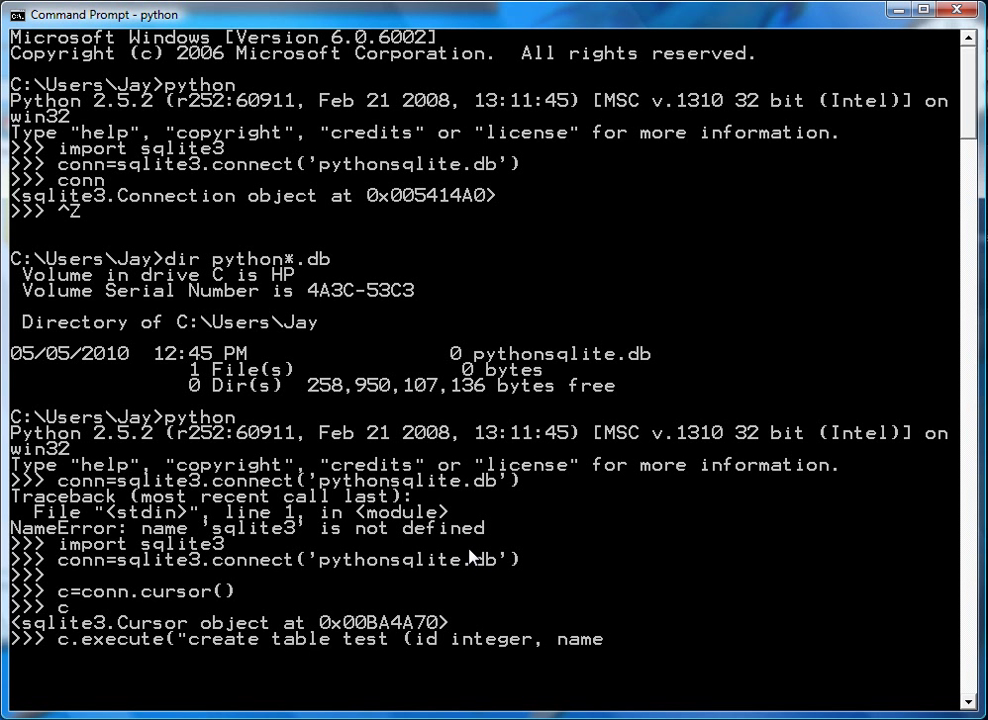
text(text);)
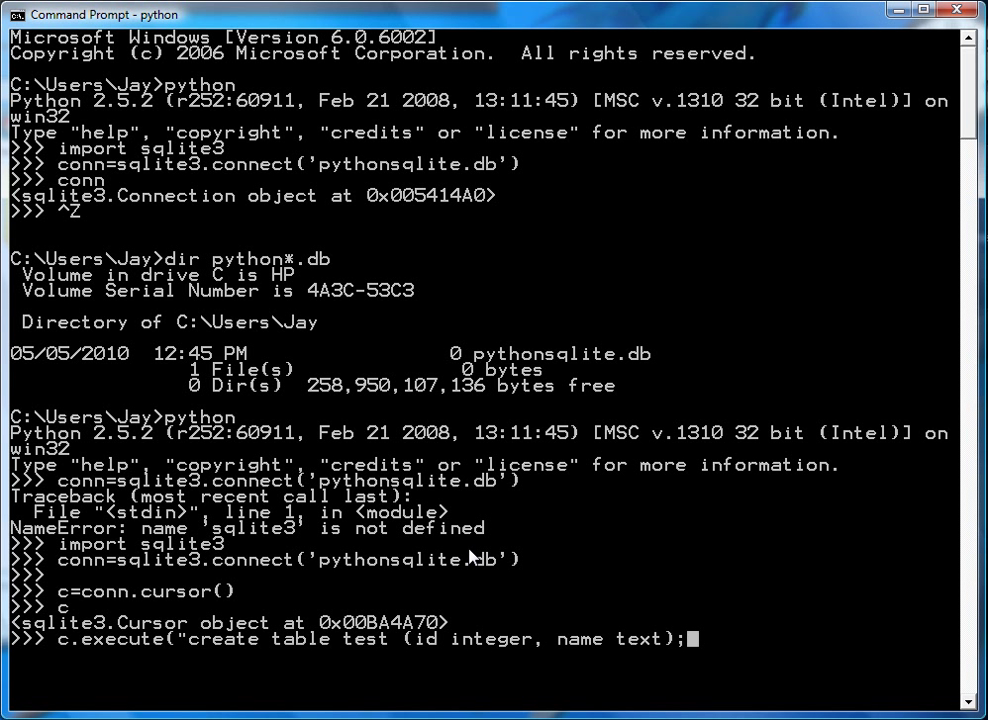
text("))
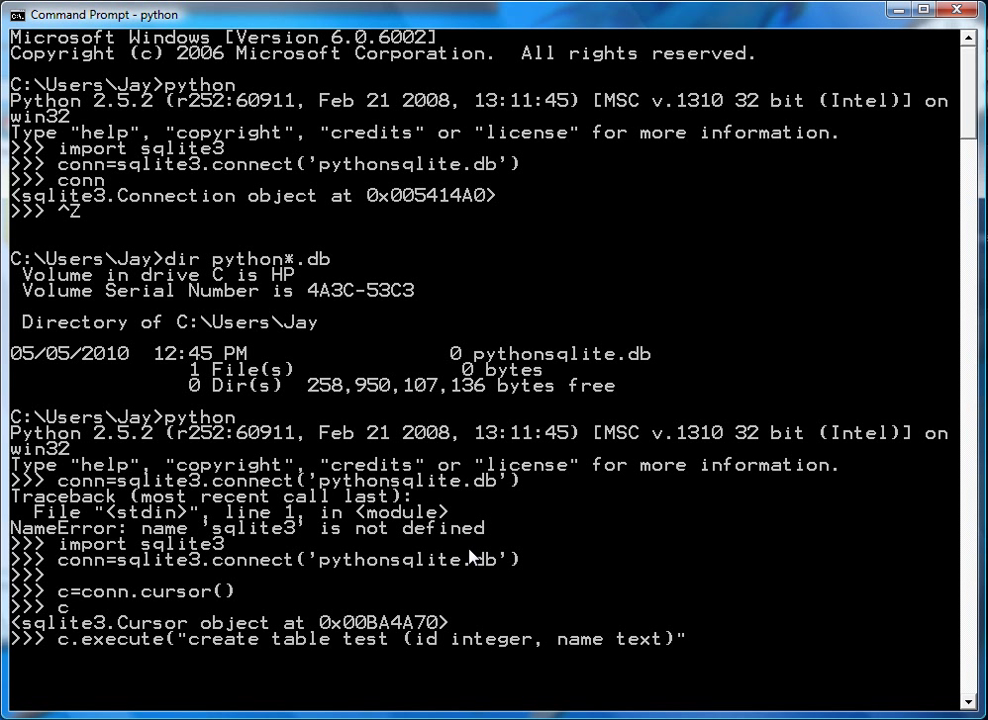
key(enter)
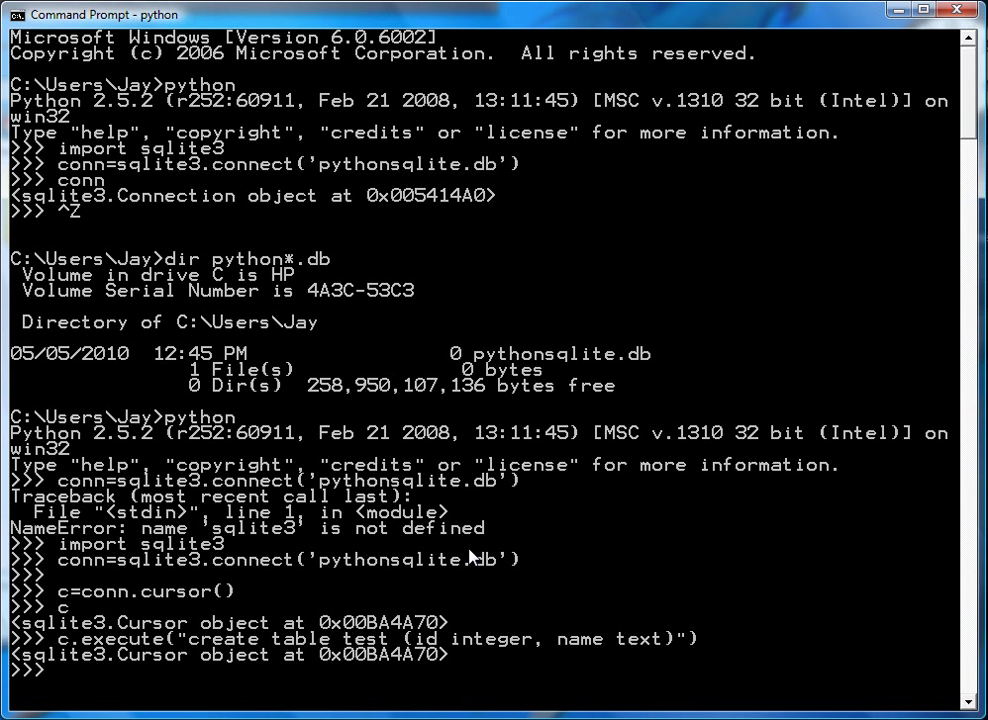
Step: Insert row (1,'Jay') into test by editing the recalled execute command
text(c.execute("create table test (id integer, name text)"))
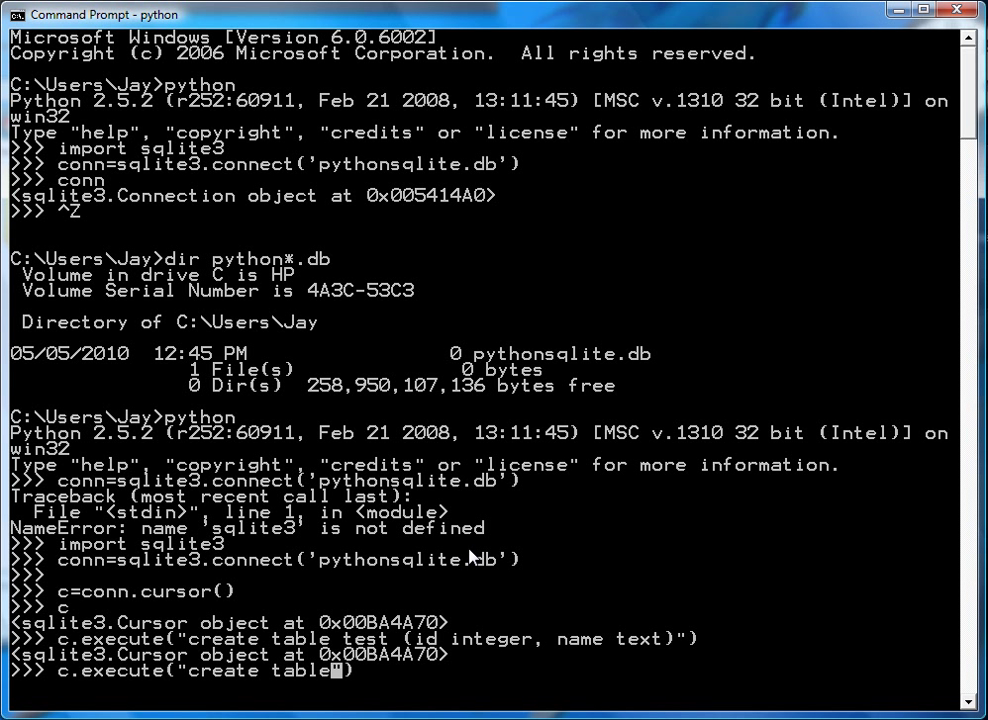
text(insert into test)
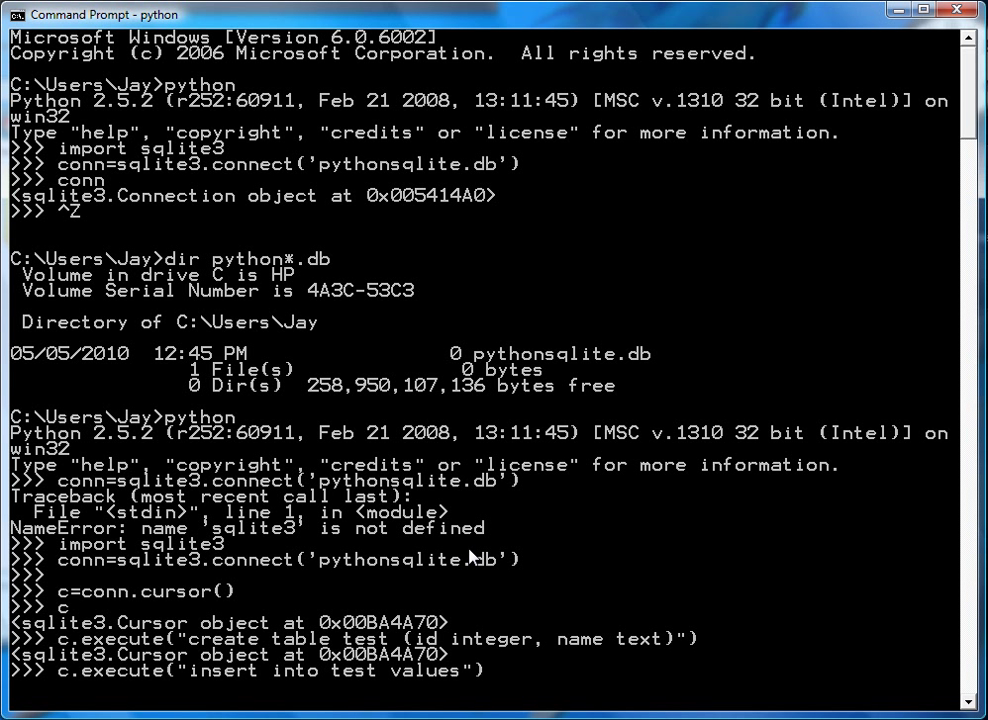
text(1))
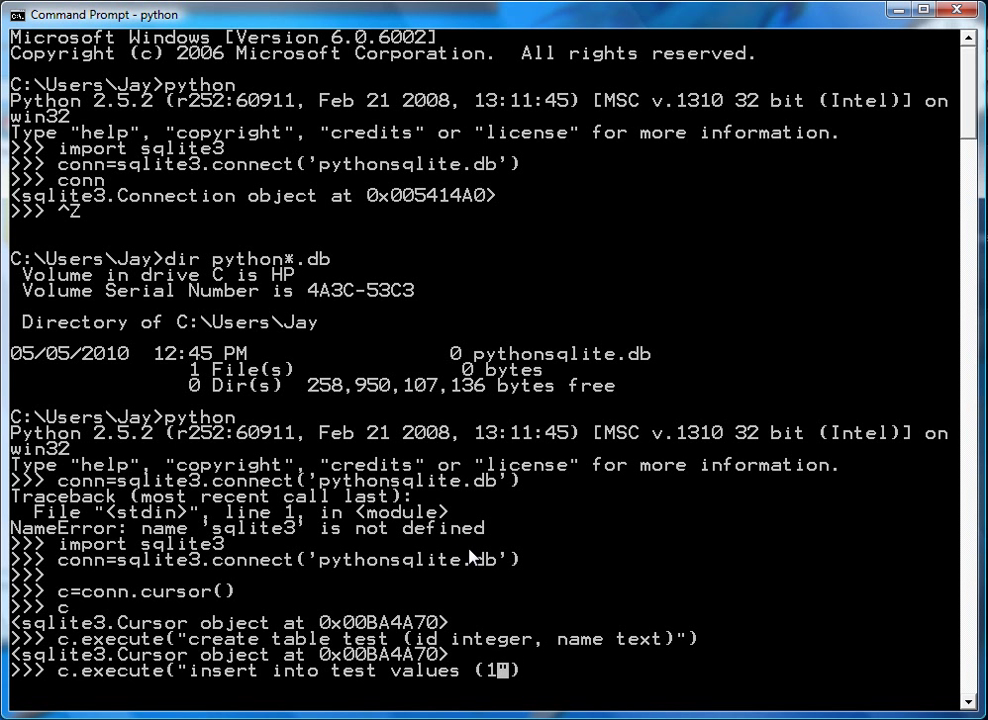
text(,'Jay'))
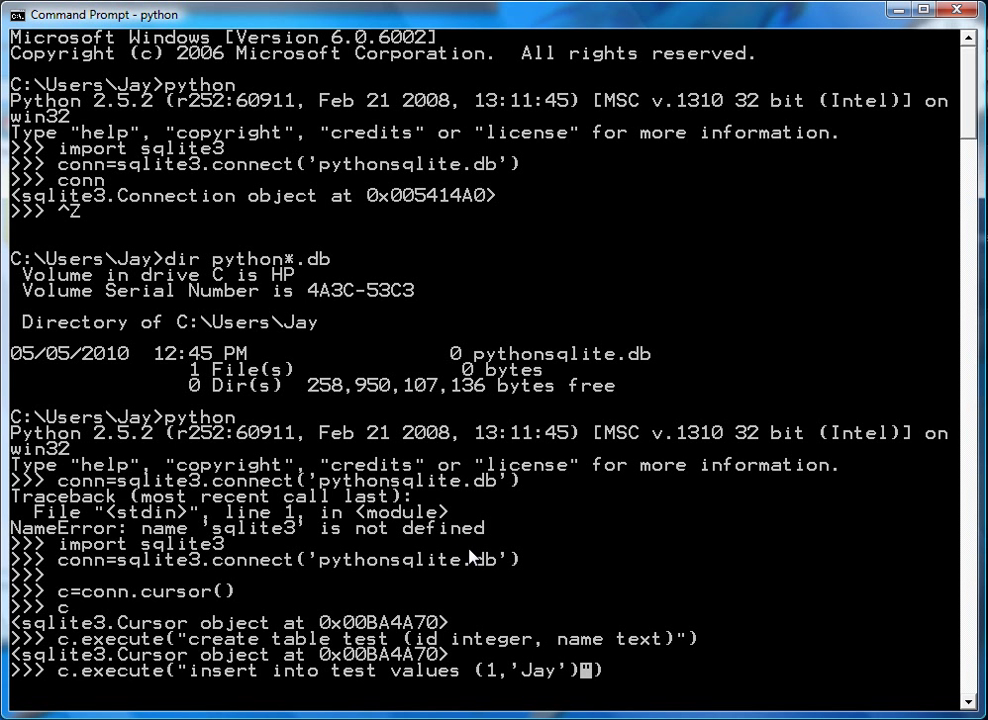
mouse_move(197, 675)
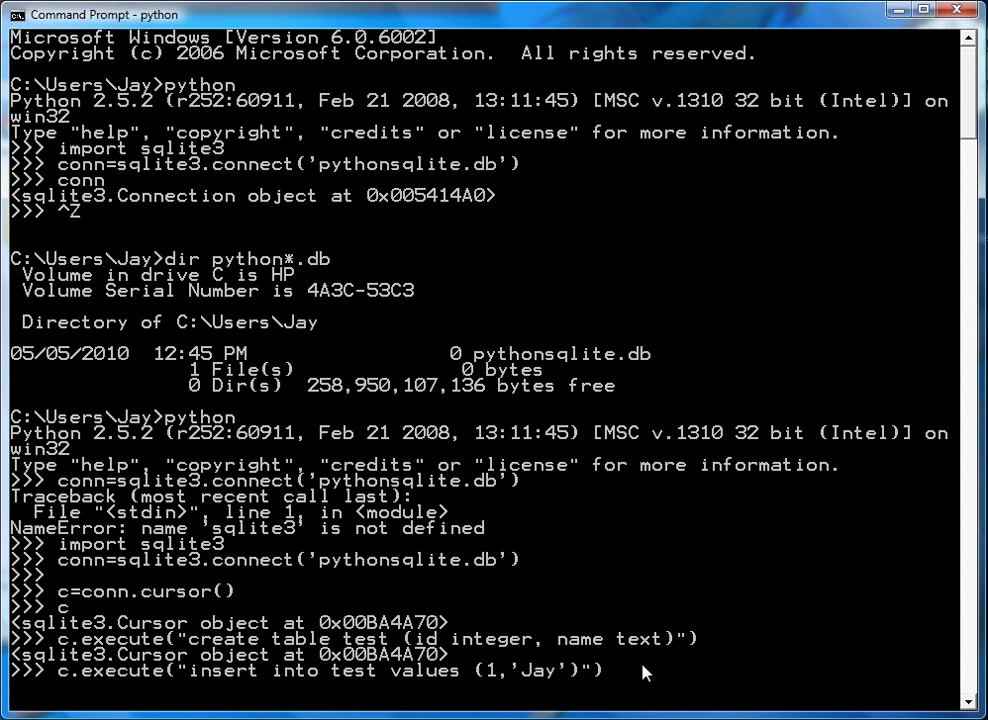
key(enter)
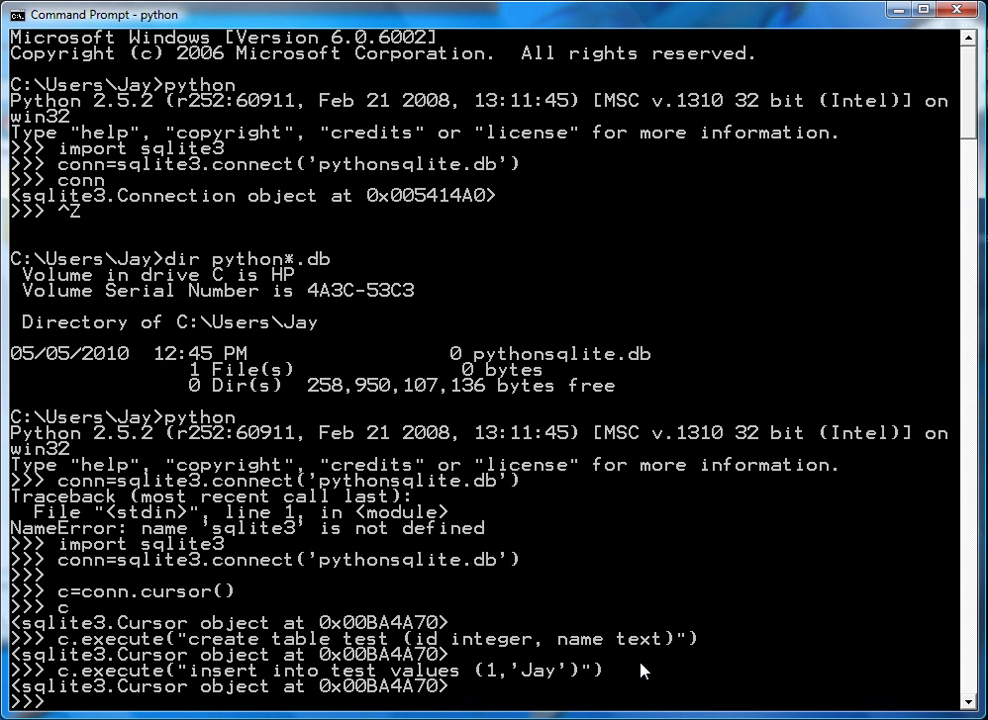
Step: Insert rows (2,'Kay') and (3,'Ray') into test
text(c.execute("insert into test values (1,'Jay')"))
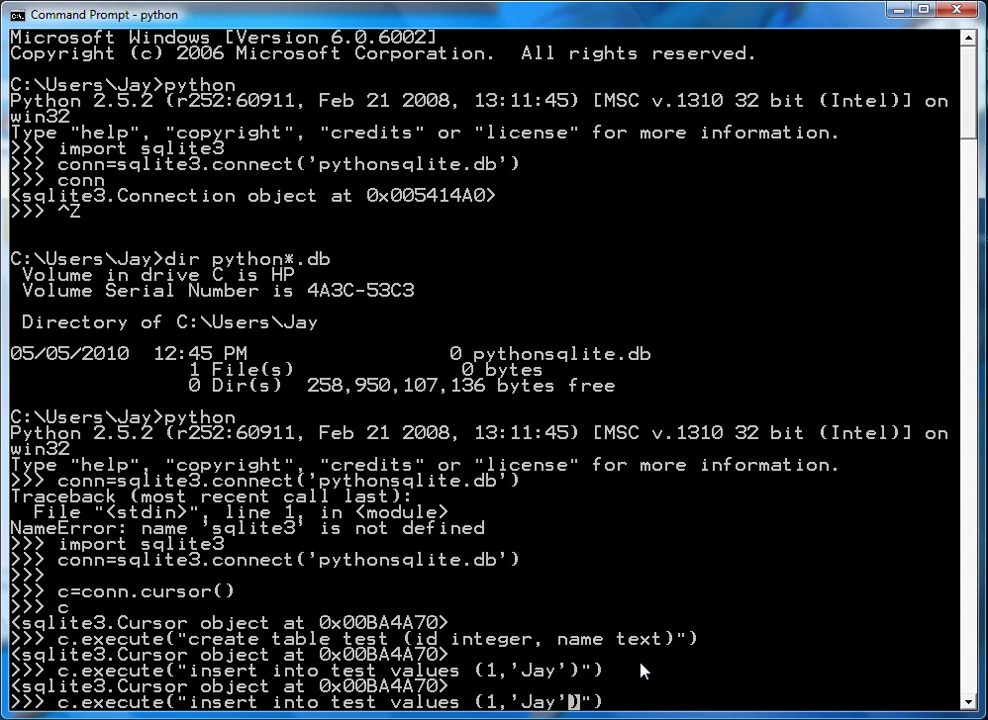
text(2)
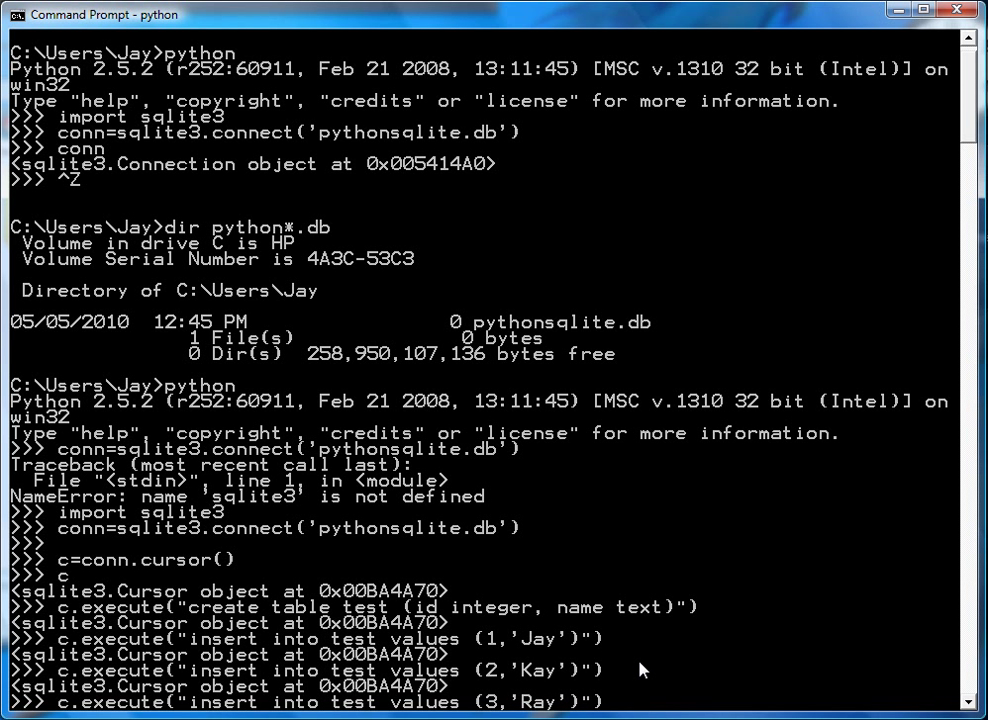
scroll(down, 3)
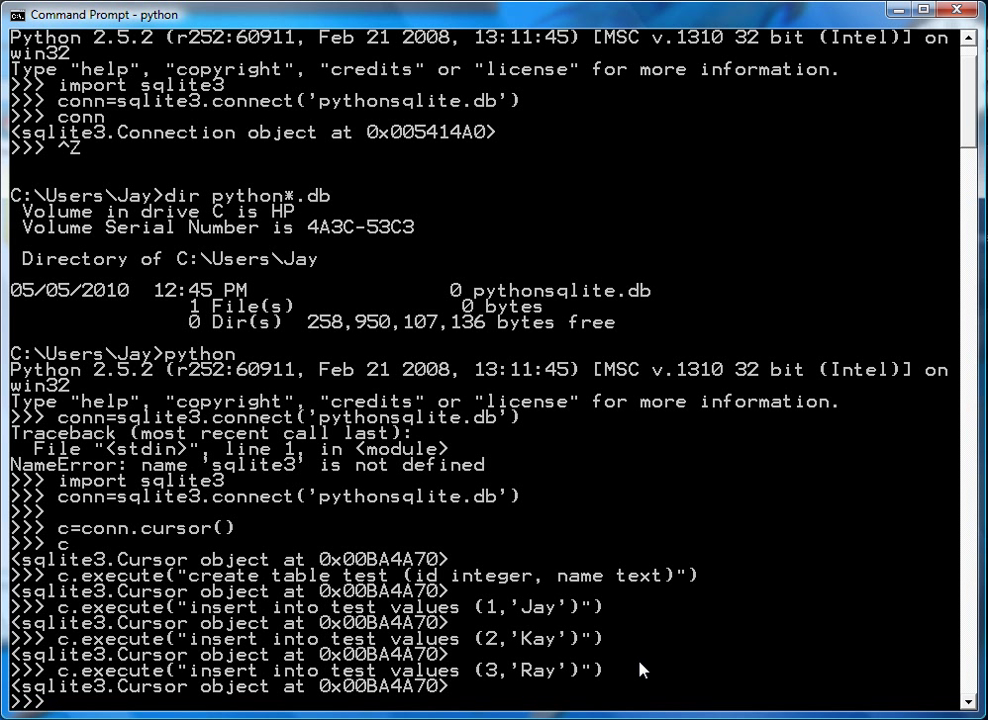
text(c.execute("insert into test values (3,'Ray')"))
text(c.execute("insert into test values (?,?)
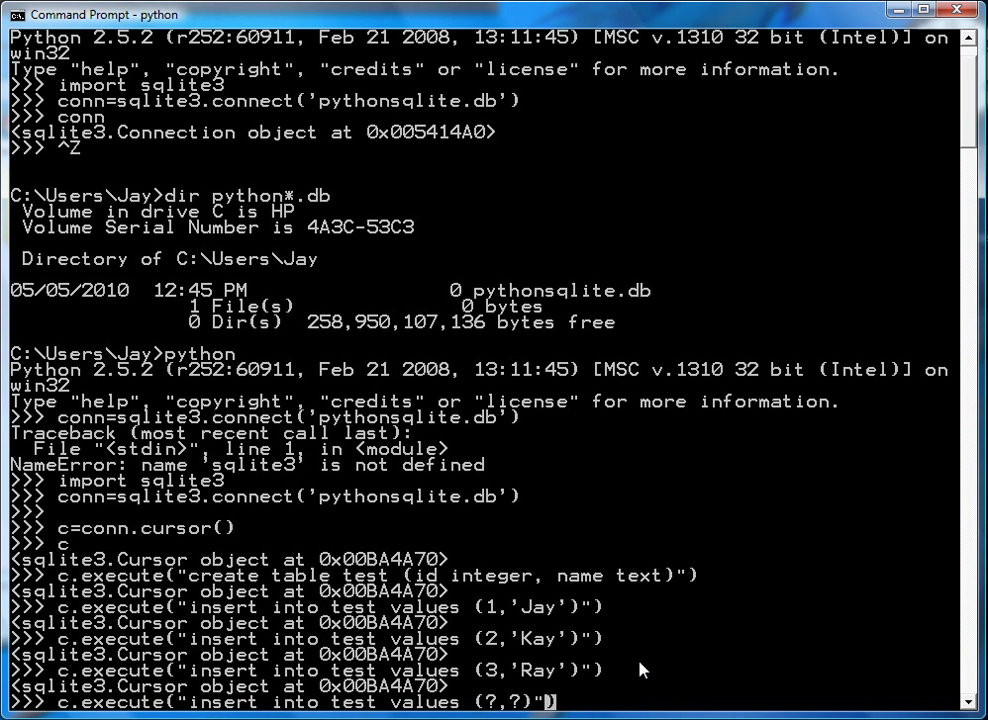
Step: Add the tuple (4,'May') to the placeholder insert into test
text(,(4,'May')))
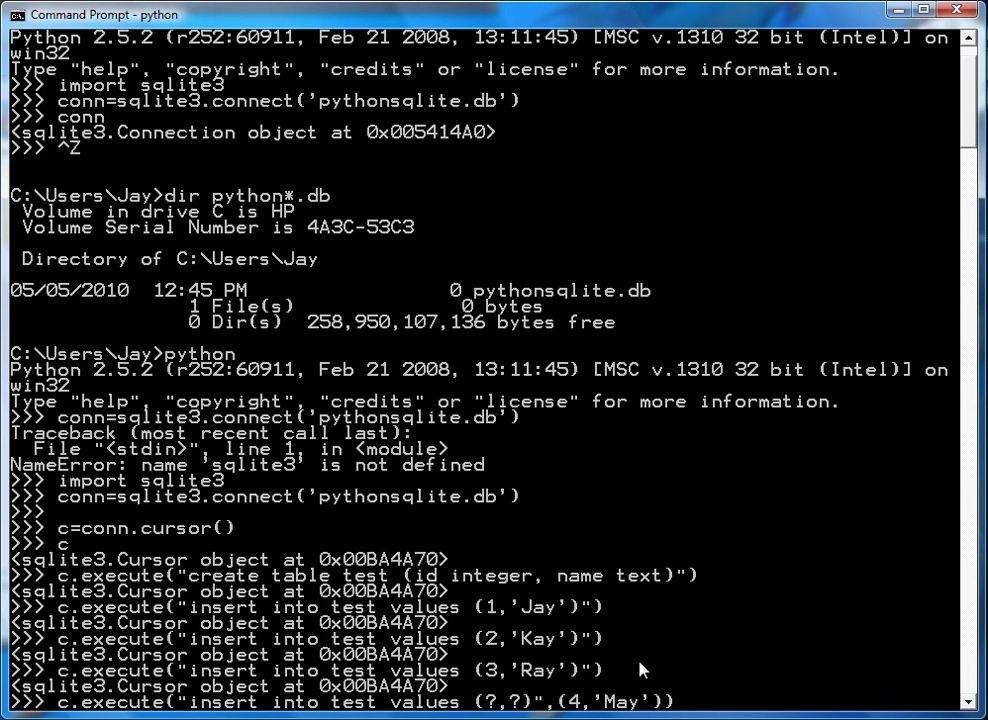
mouse_move(327, 712)
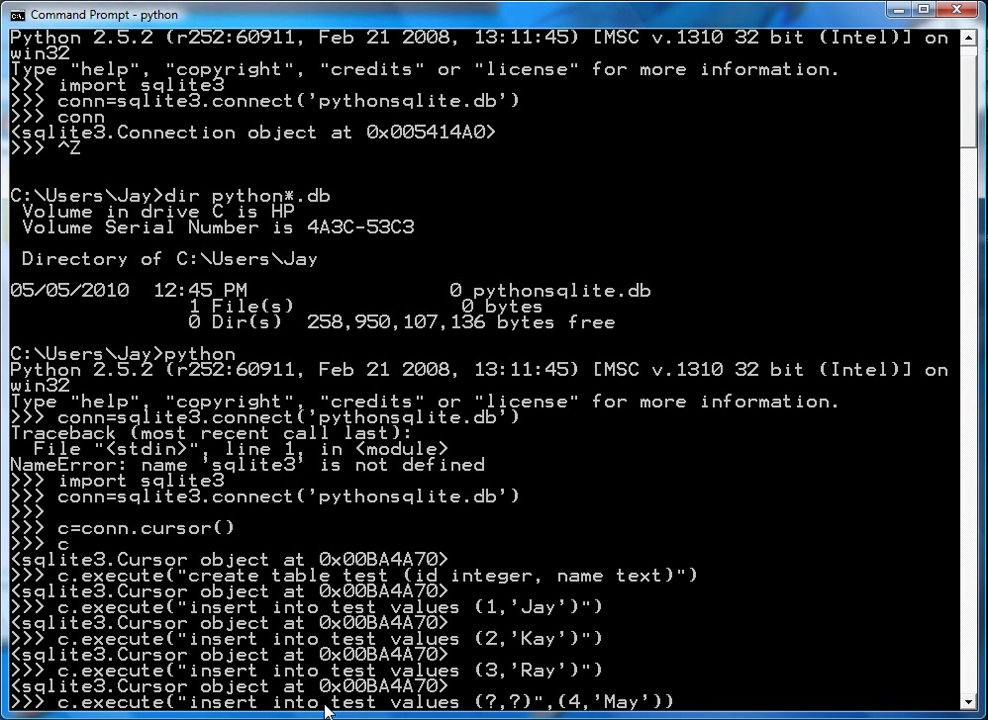
mouse_move(517, 708)
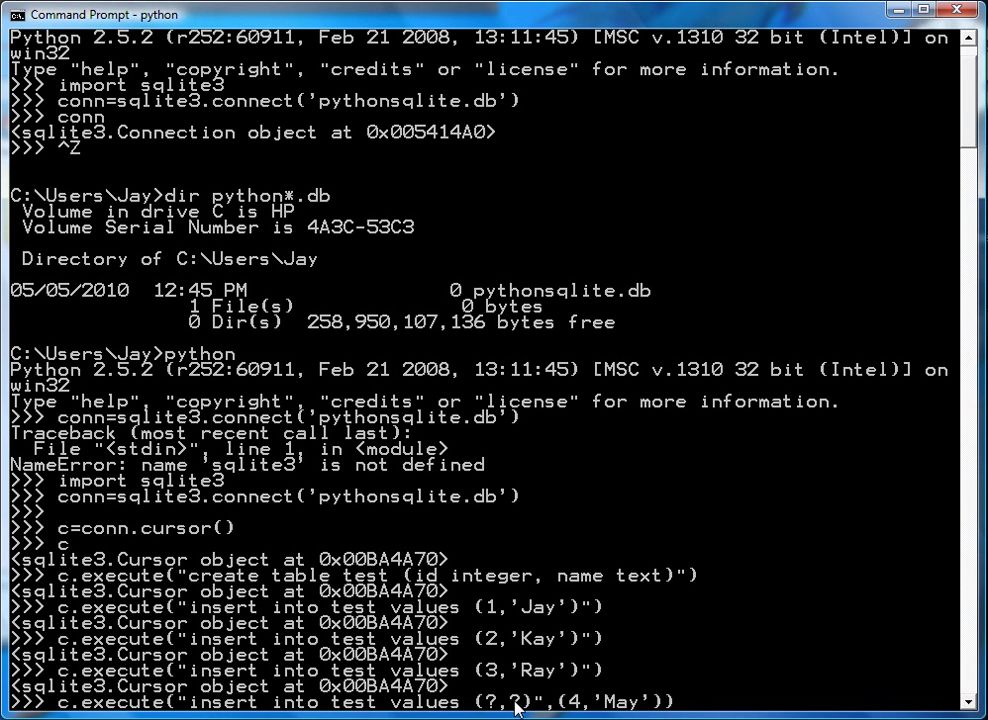
mouse_move(648, 710)
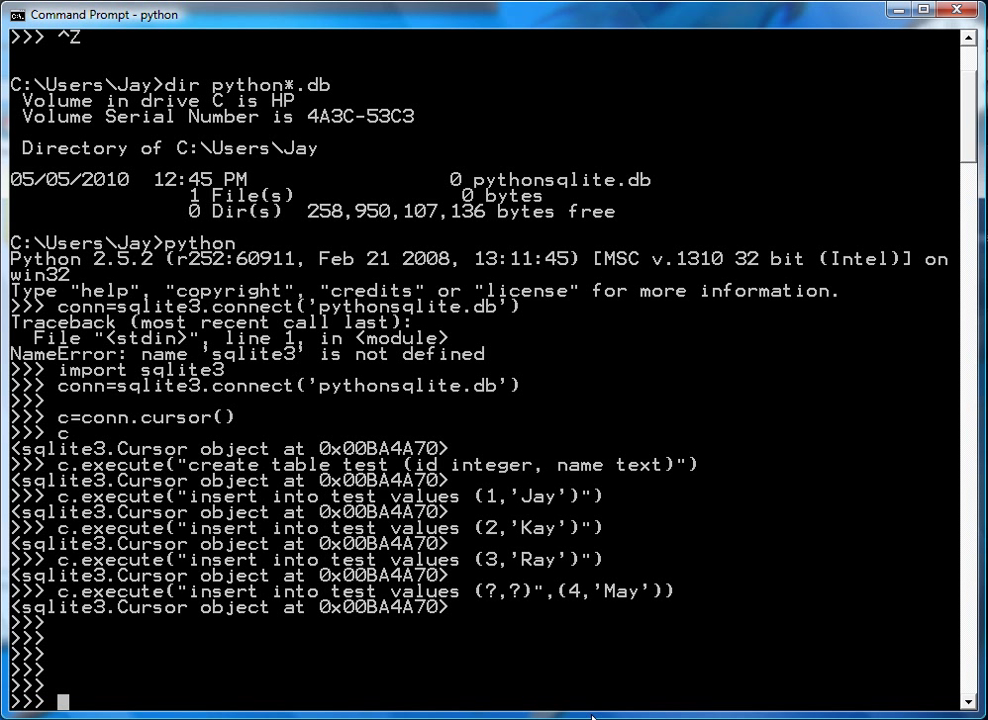
Step: Set variables newid=5 and newname='Shay' and echo them
text(newid=5)
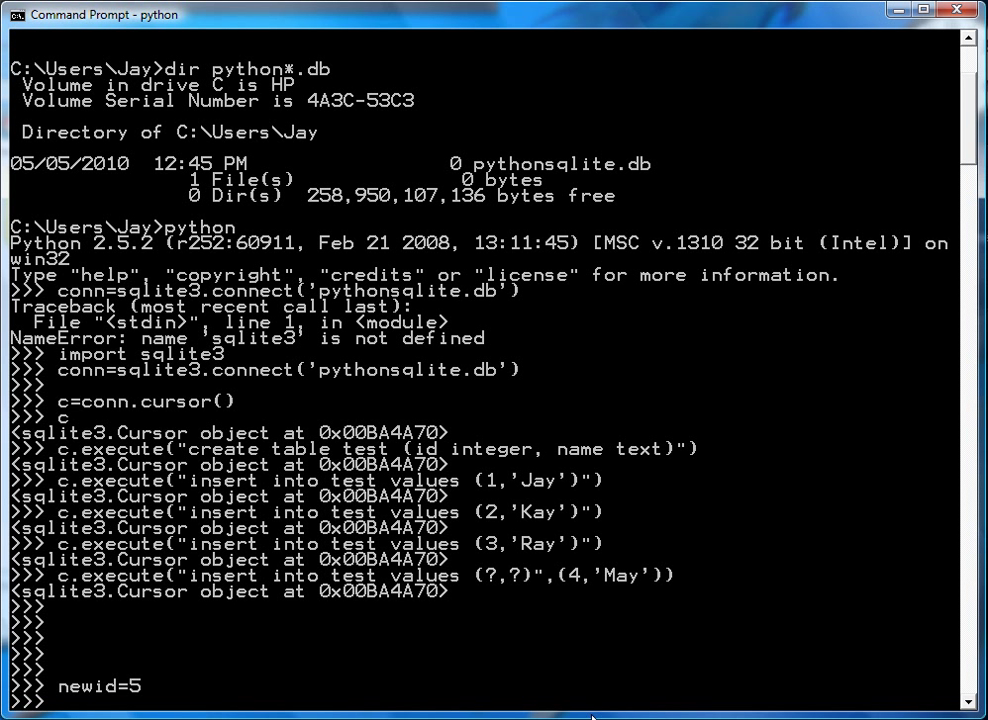
text(newid)
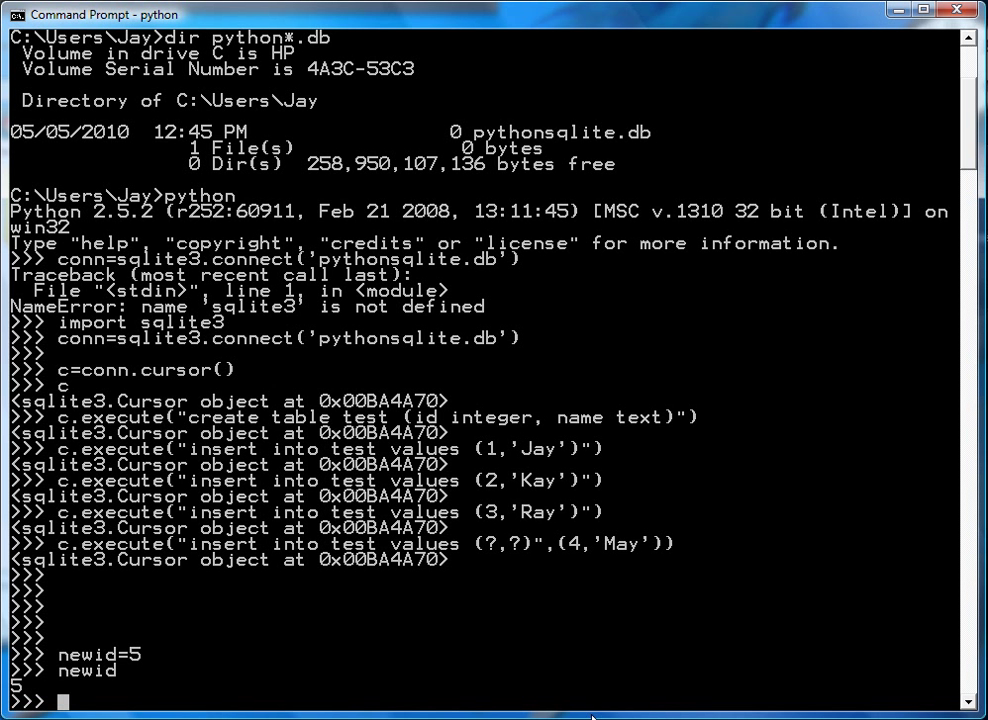
text(new)
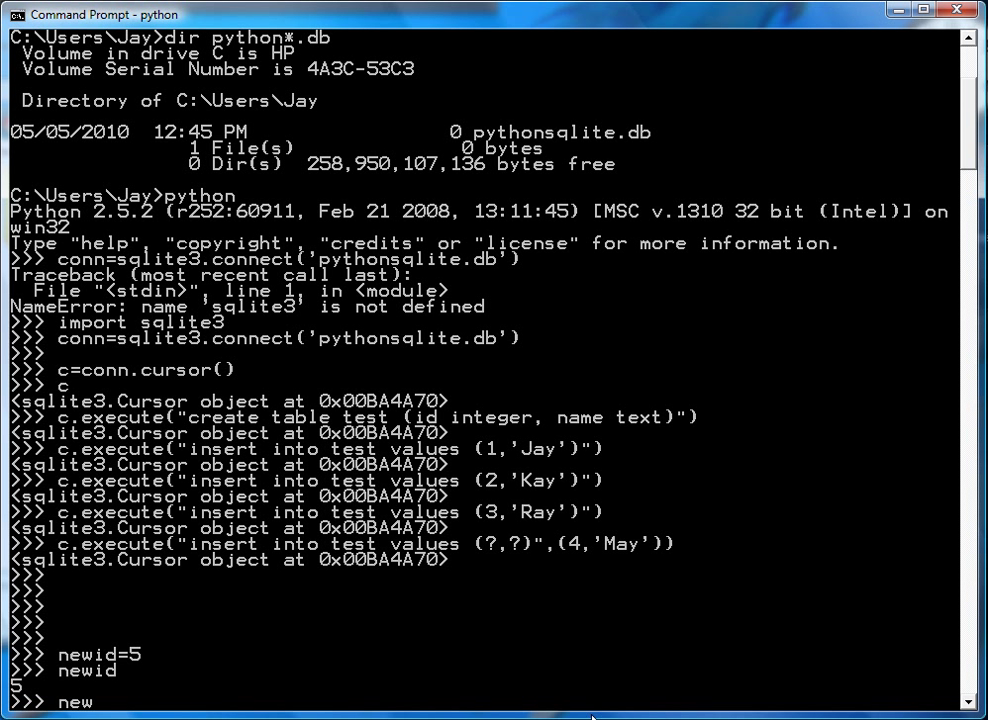
text(name)
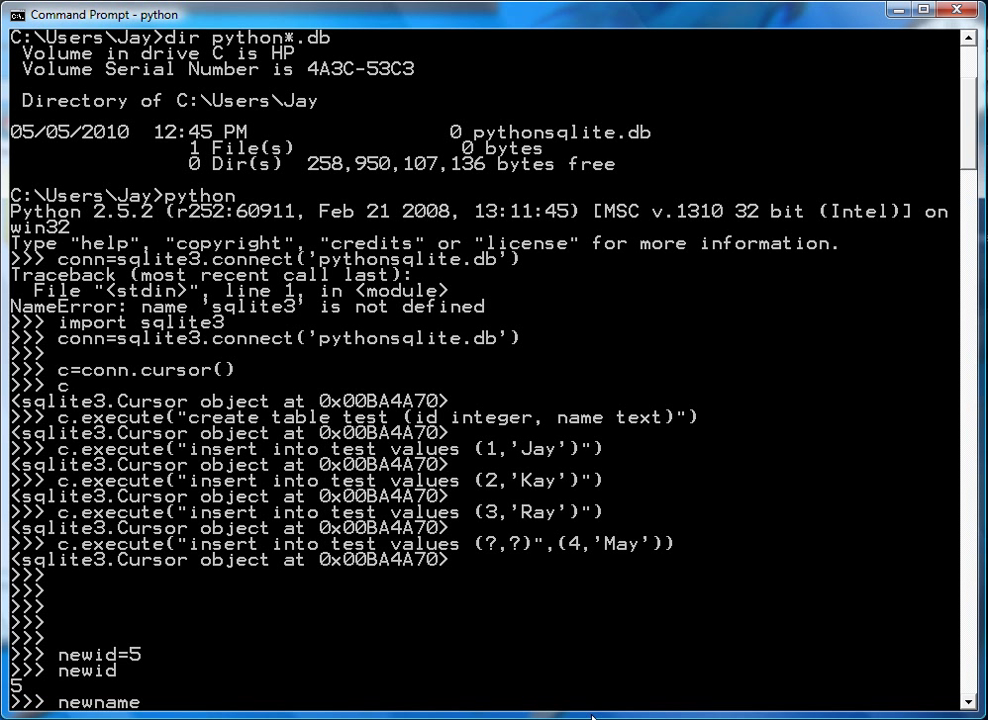
text(='Sah)
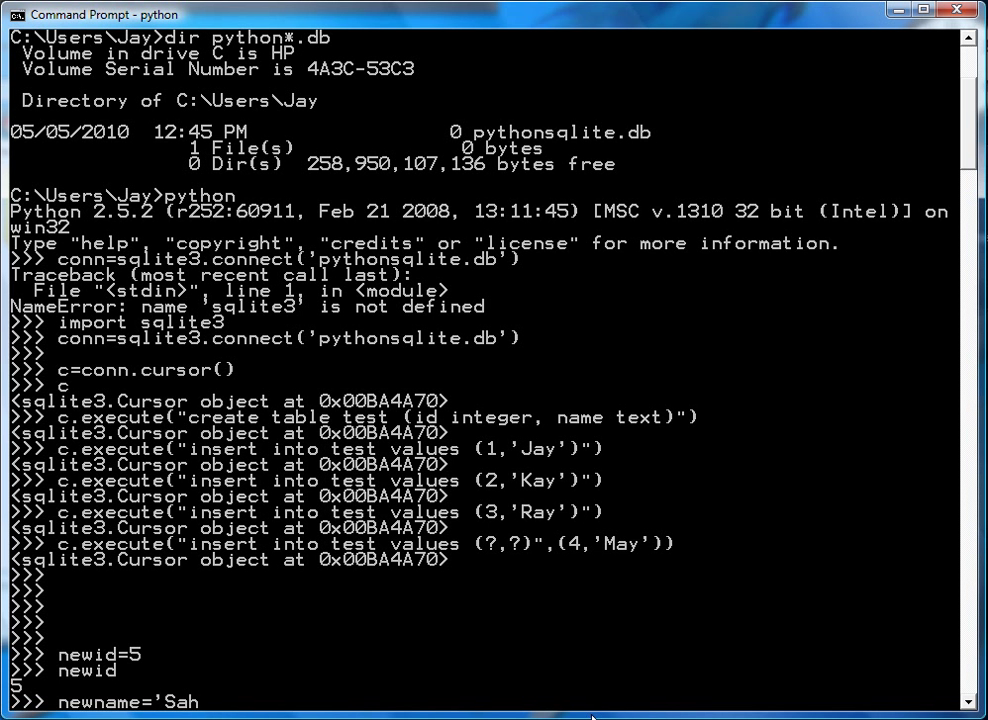
text(hay')
text(newname)
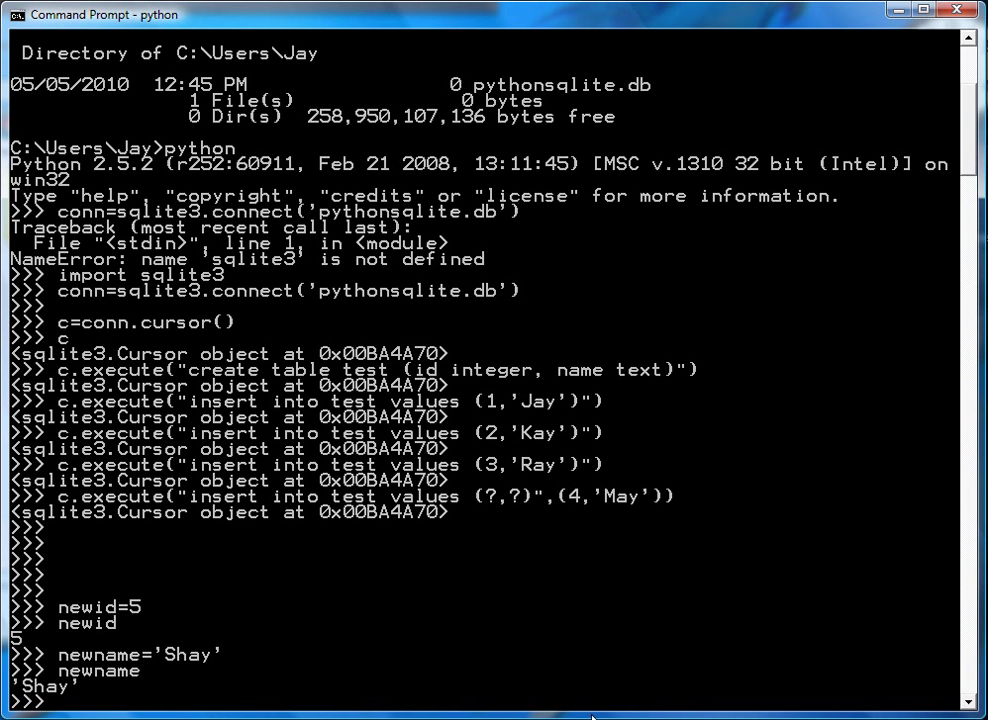
scroll(down, 3)
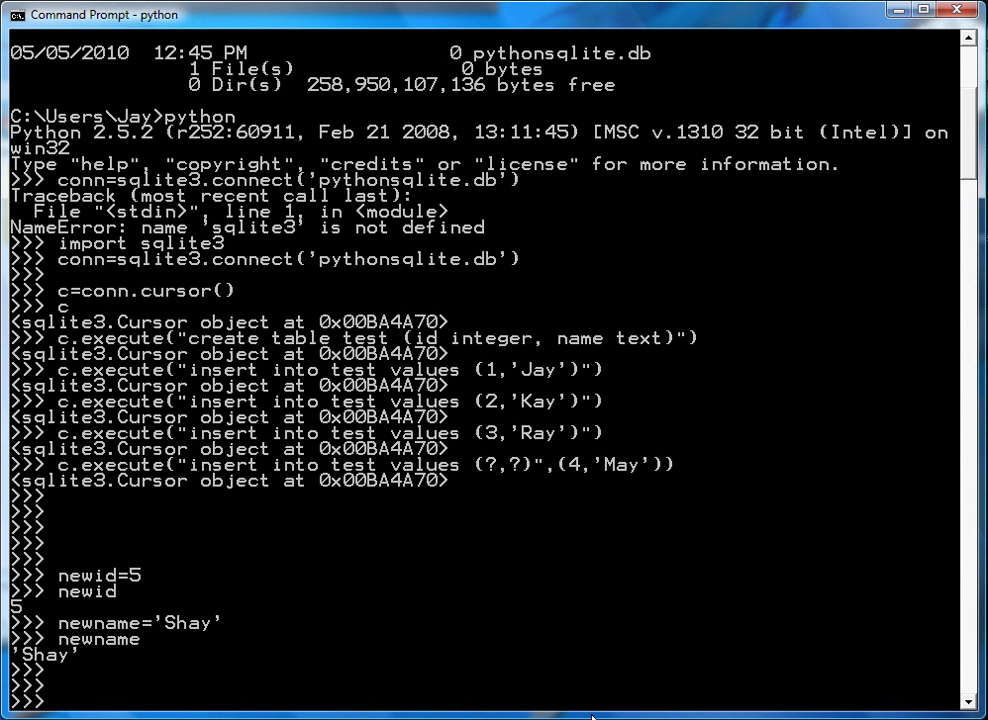
Step: Insert row 5, Shay into test using (newid,newname) as placeholder parameters
text(newid=5)
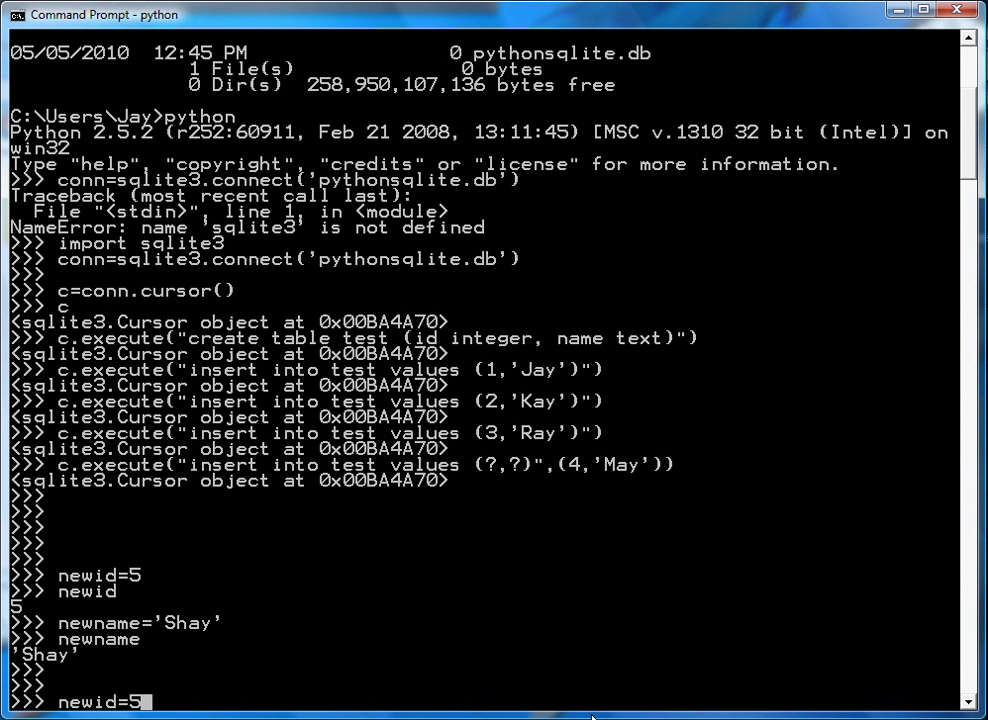
text(c.execute("insert into test values (?,?)",(4,'May')))
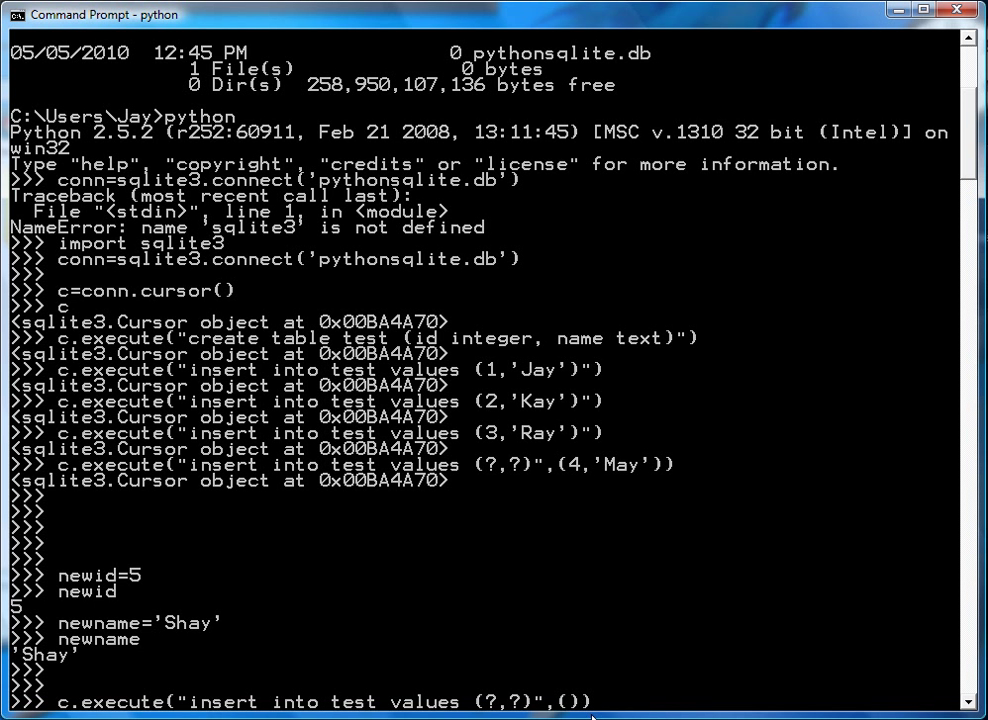
text(newid,newname)
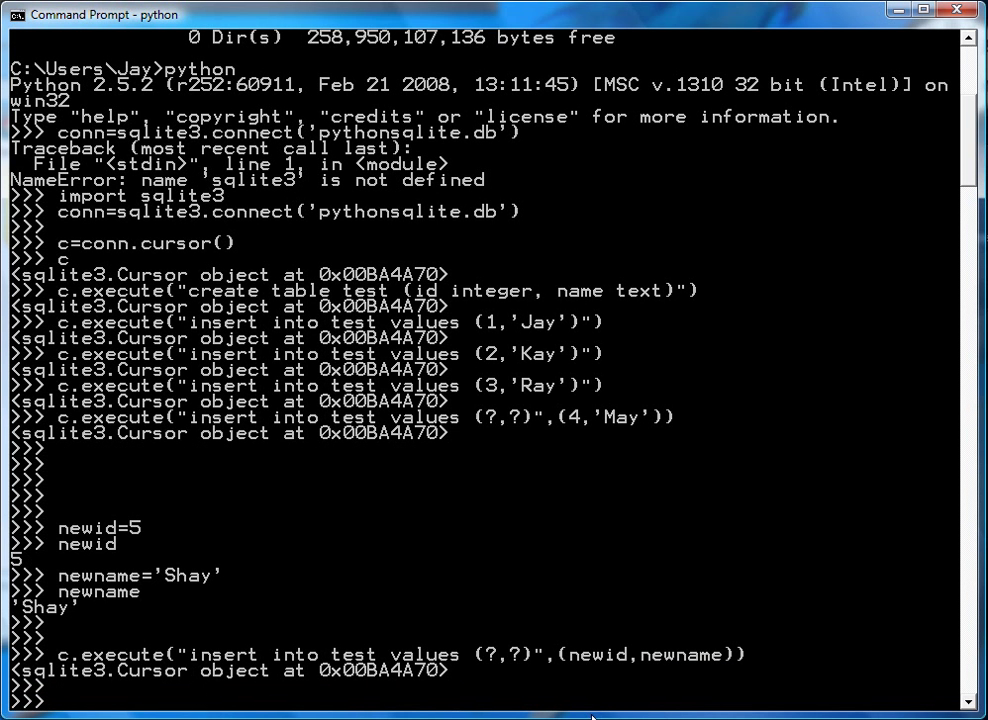
scroll(down, 3)
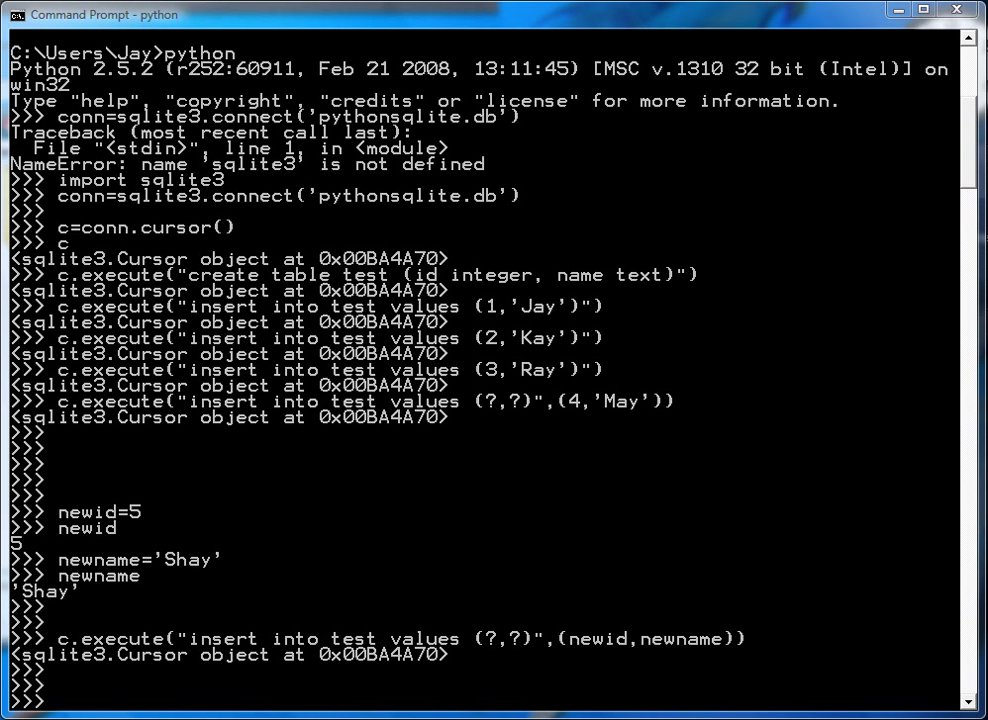
mouse_move(410, 471)
text(c.execute(")
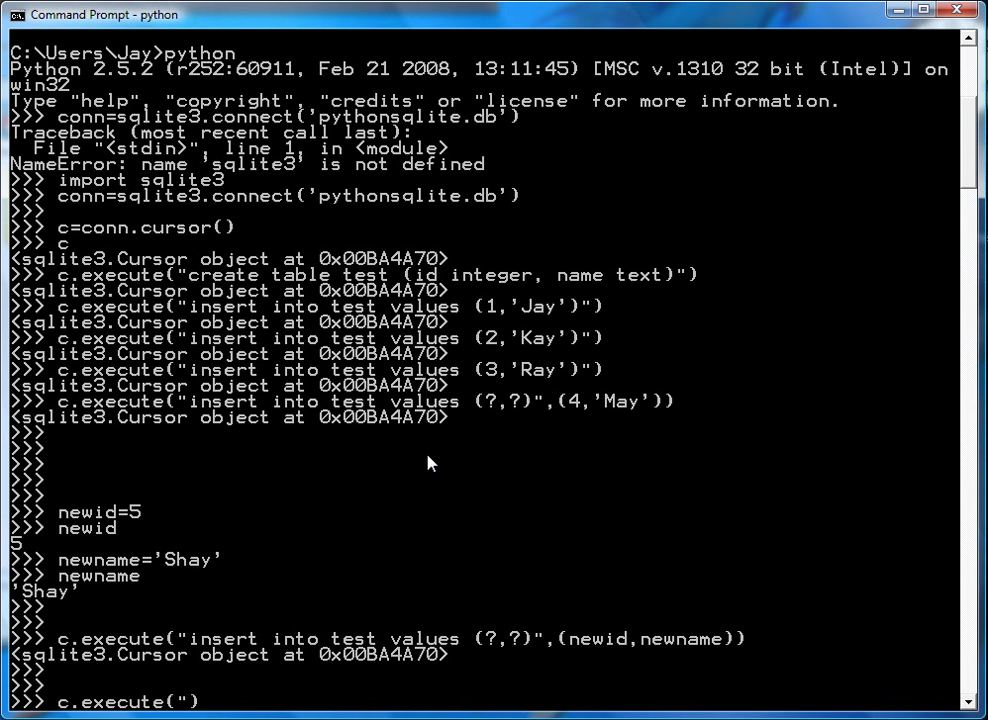
Step: Run "select * from test", store the result in myrows, and echo myrows
text(select * from ")
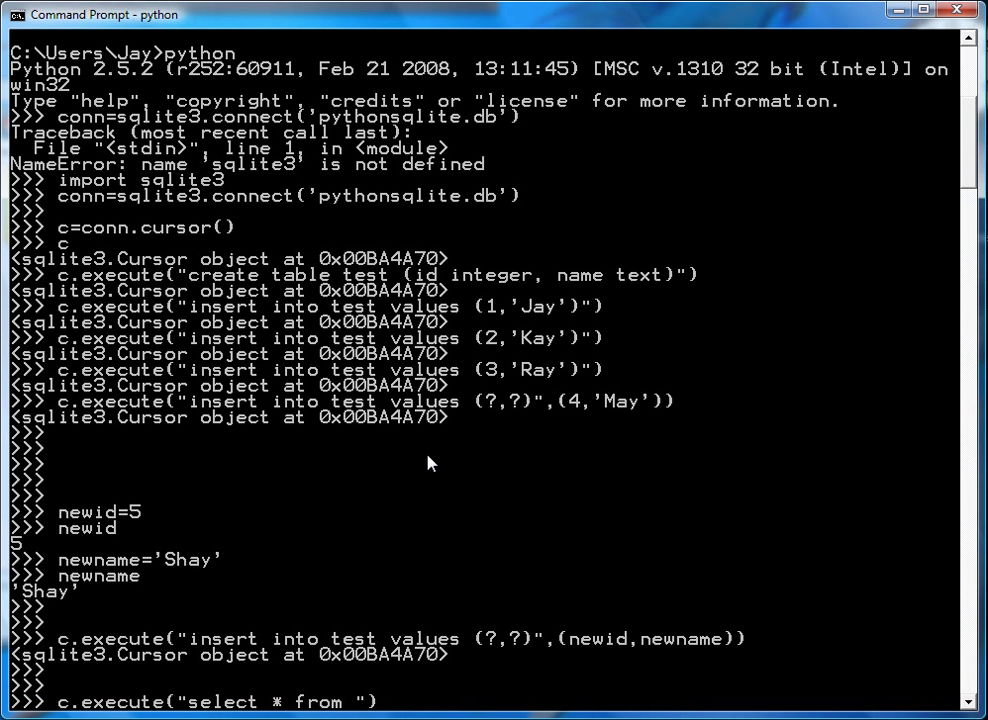
text(test)
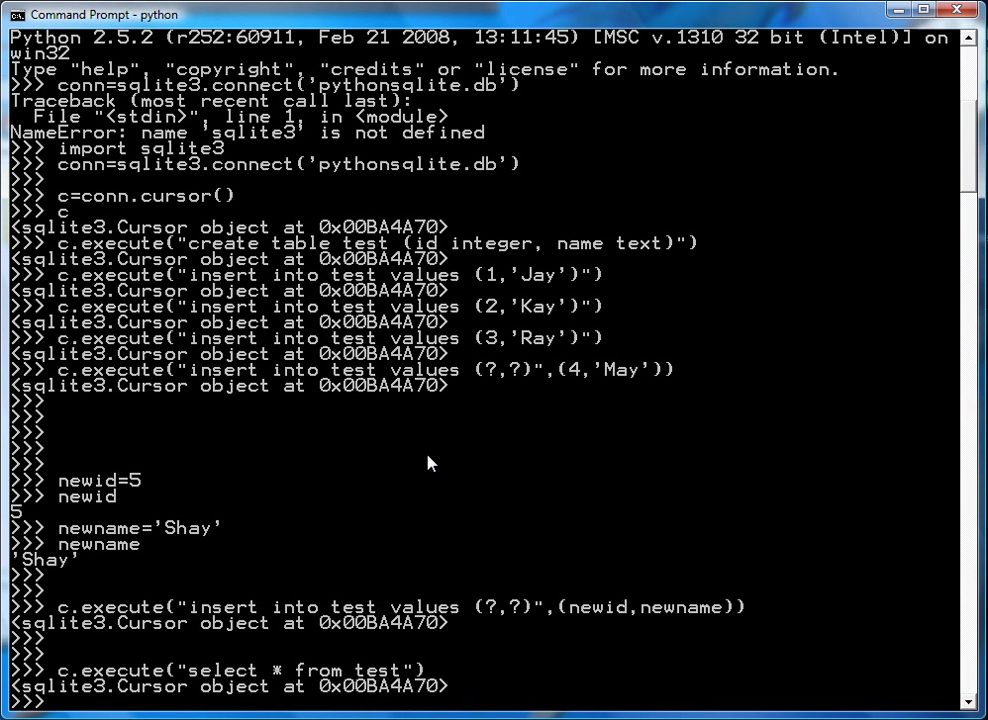
text(c.execute("select * from test"))
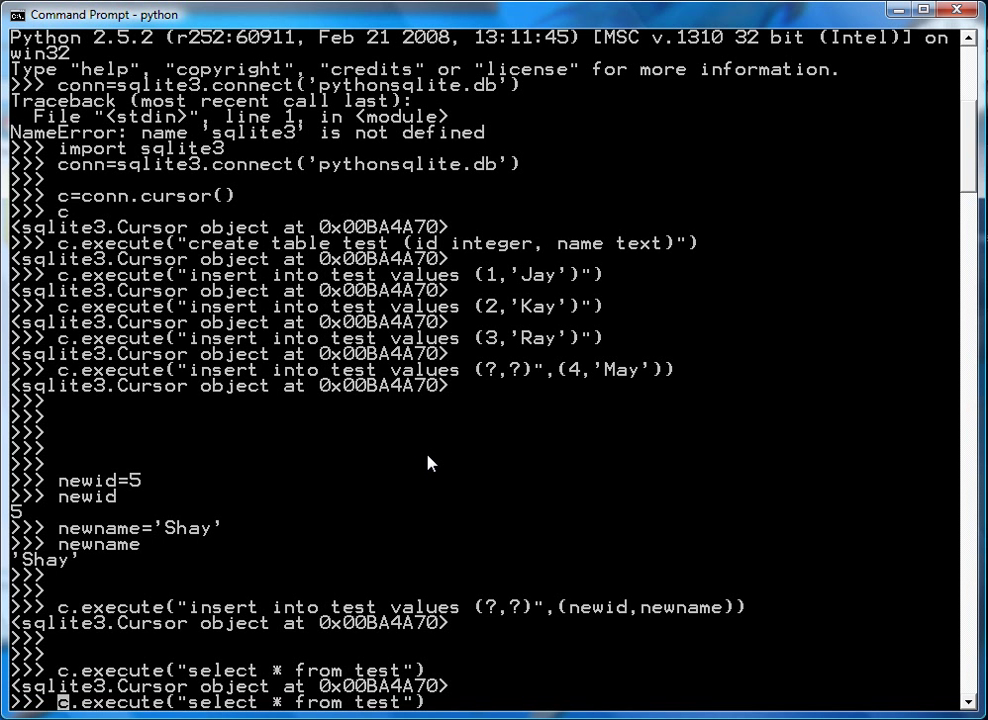
text(myrows=)
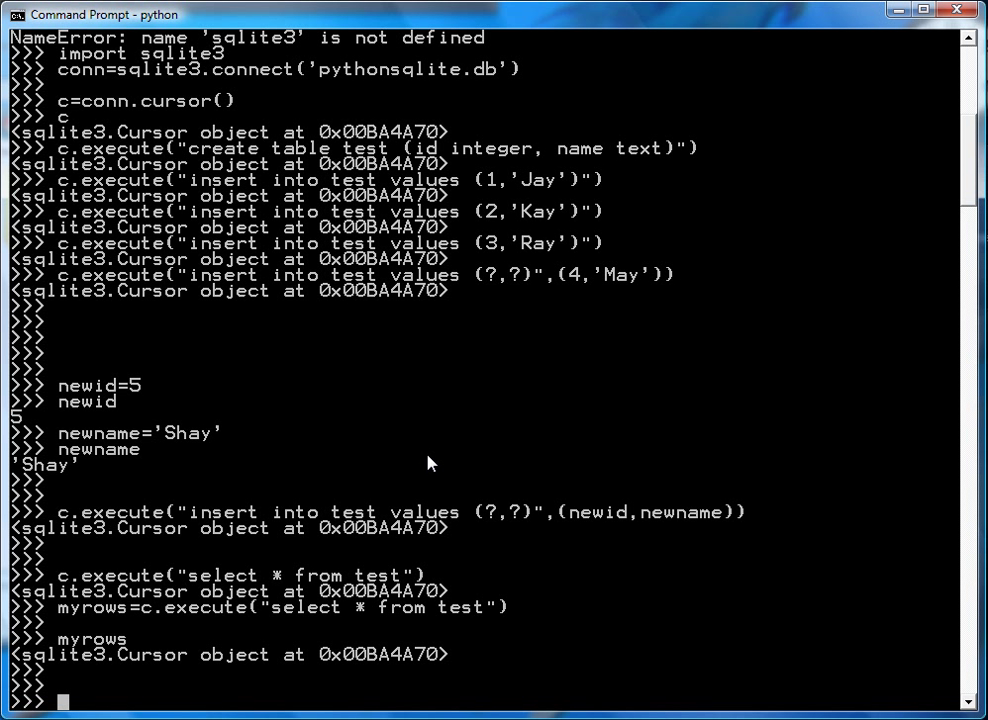
Step: Run a for loop over myrows printing each row's id and name, 1 Jay through 5 Shay
text(for)
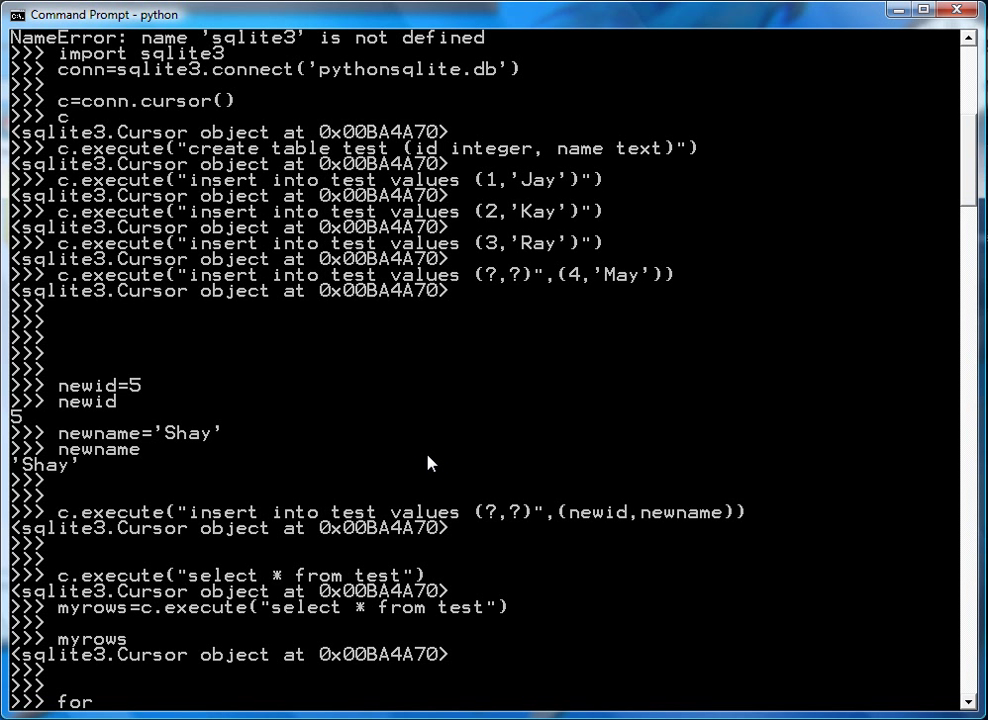
text(row in m)
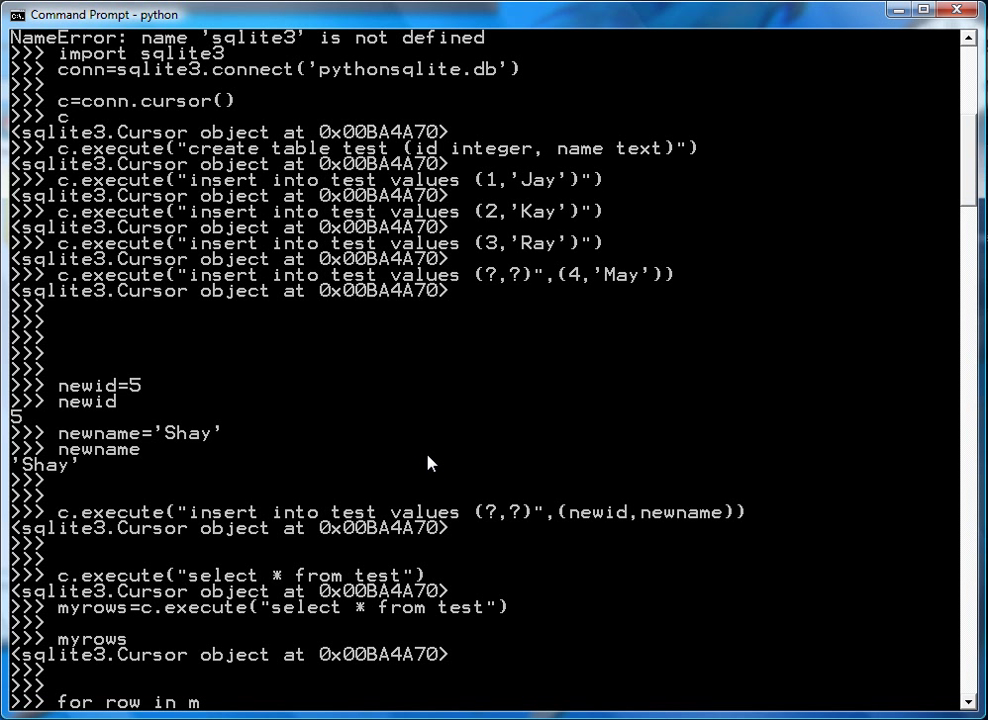
text(yrows:)
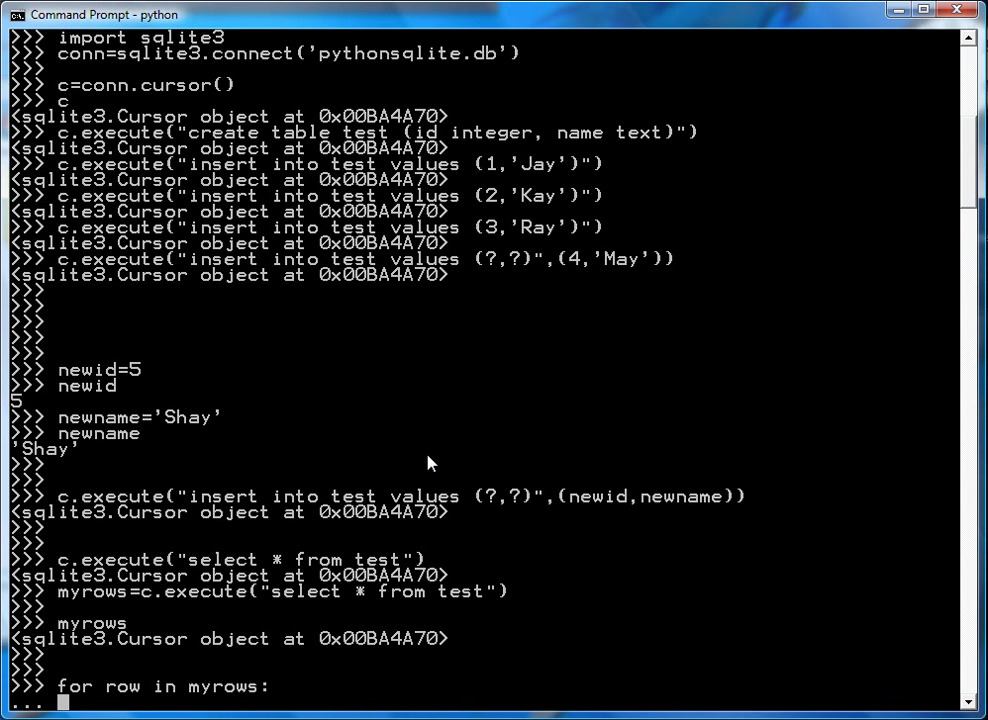
text(print row[0)
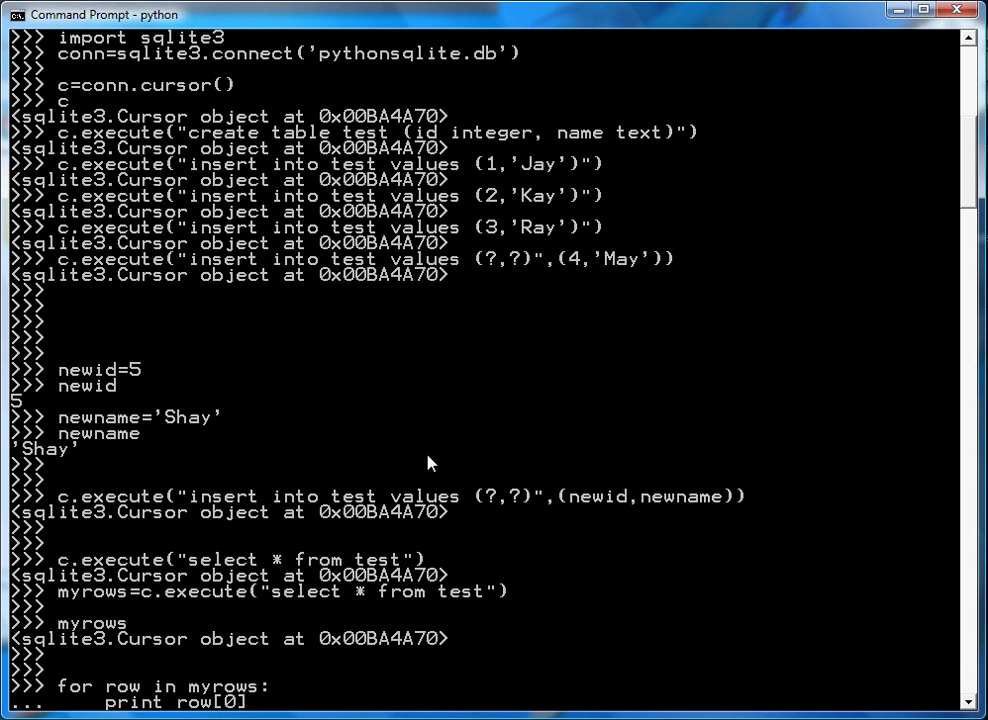
scroll(down, 3)
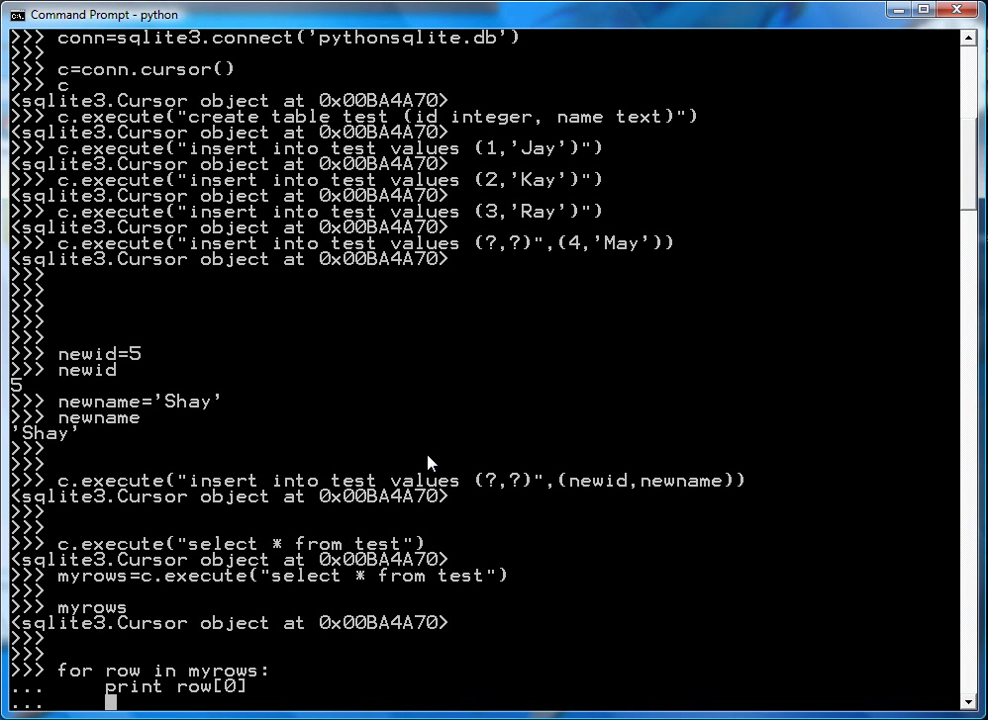
mouse_move(117, 670)
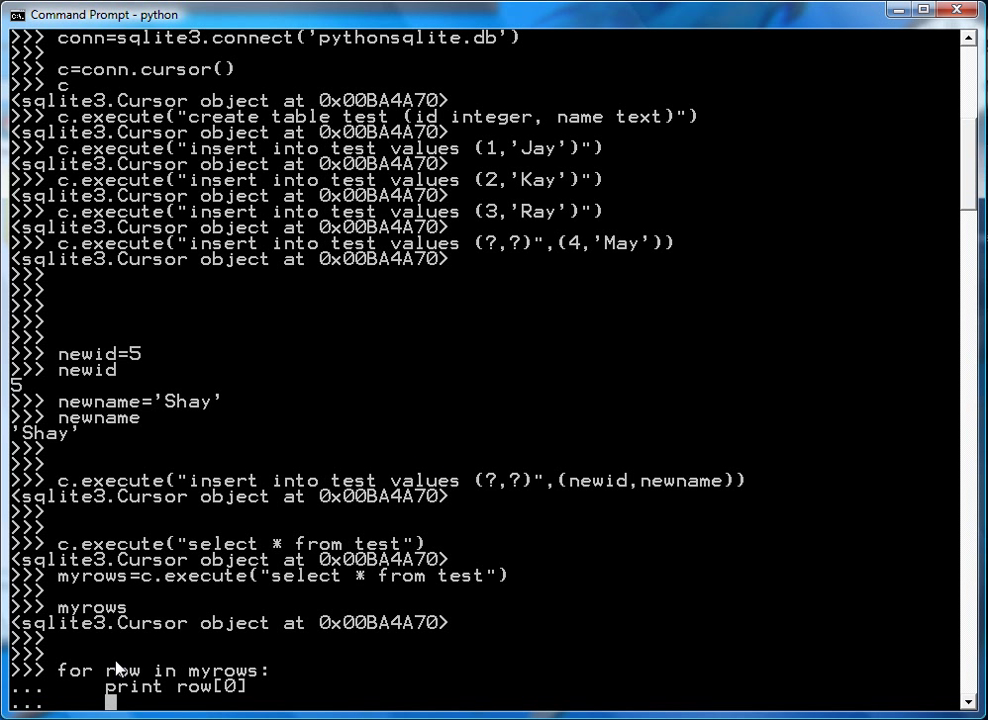
mouse_move(118, 680)
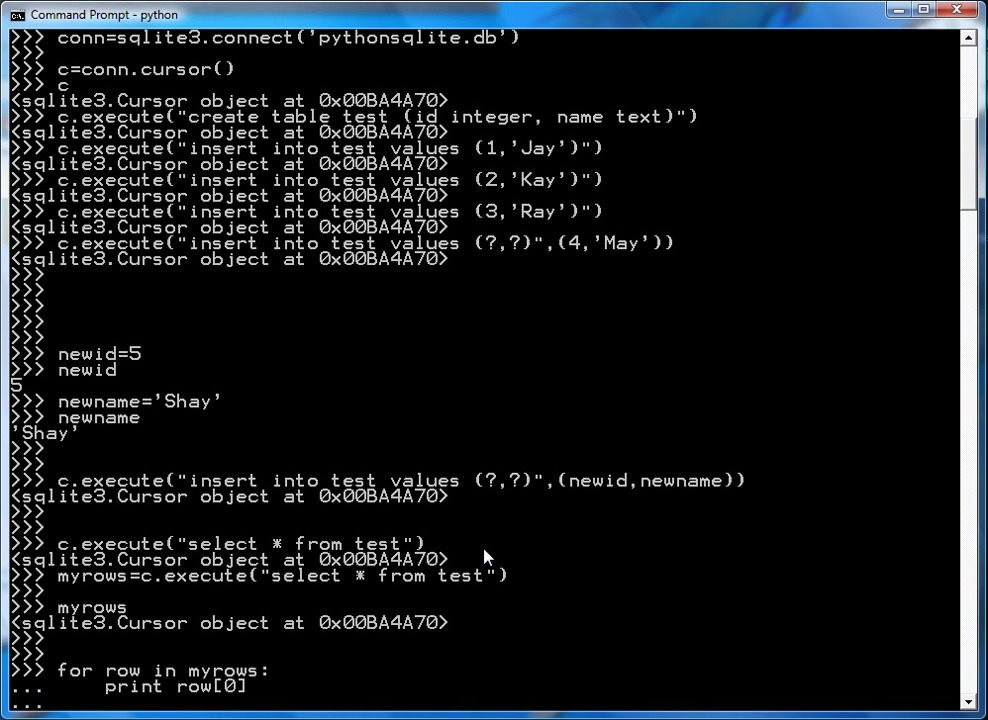
text(print row[1)
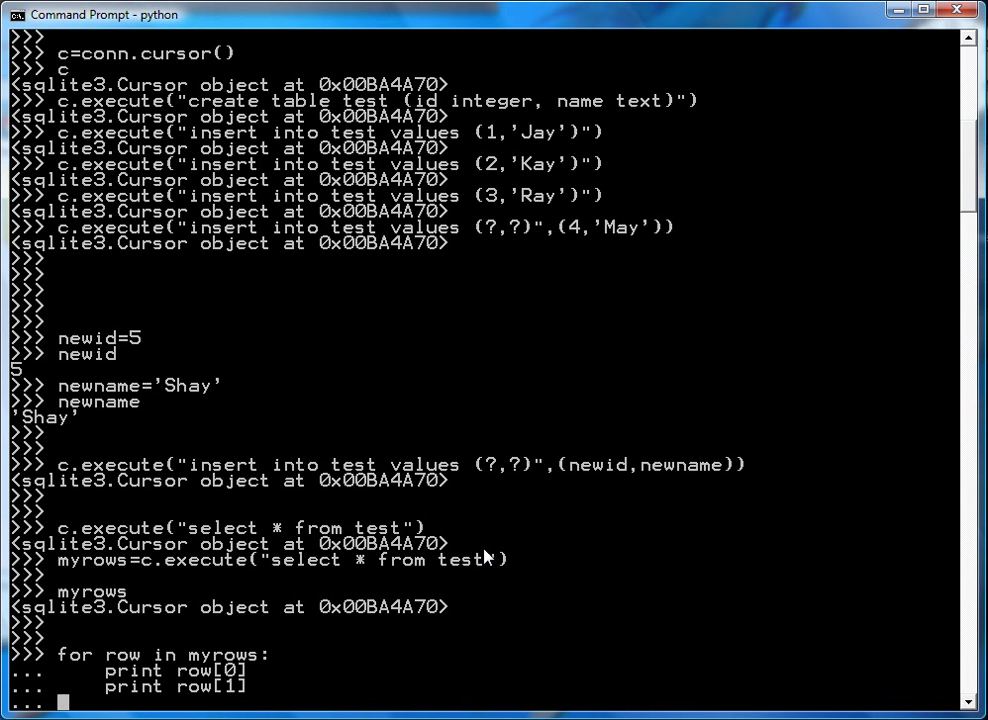
key(enter)
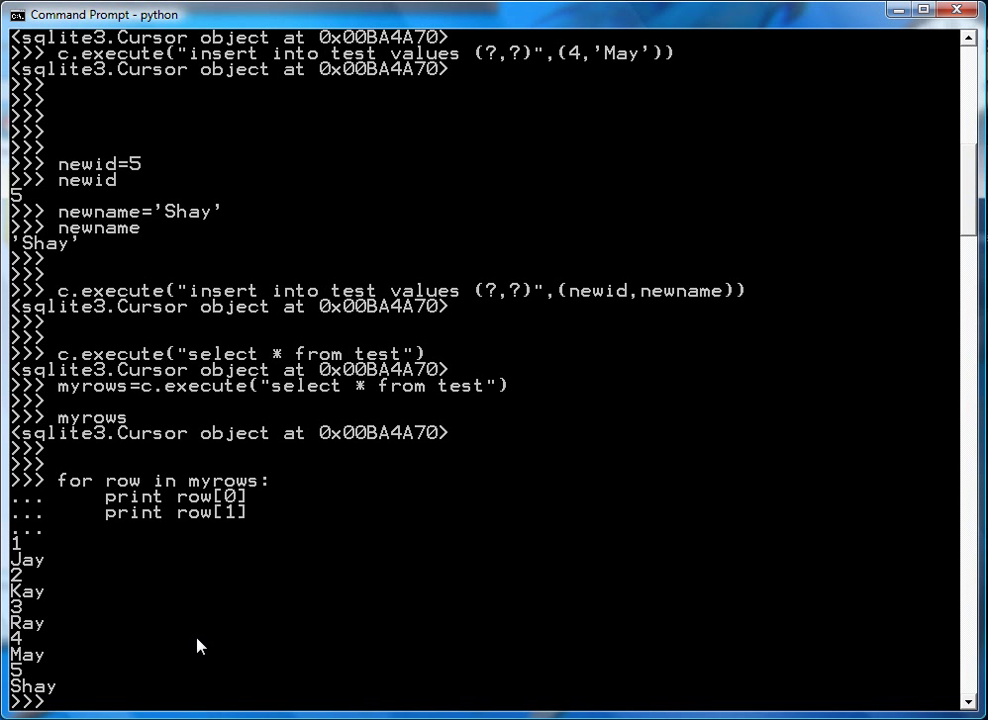
mouse_move(28, 572)
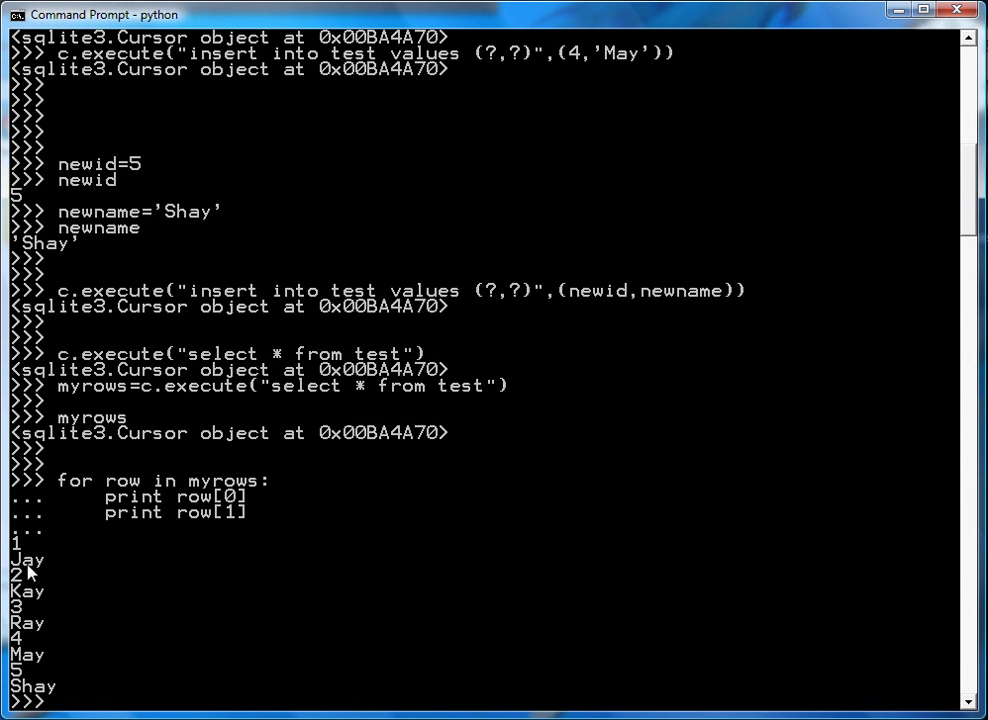
mouse_move(33, 630)
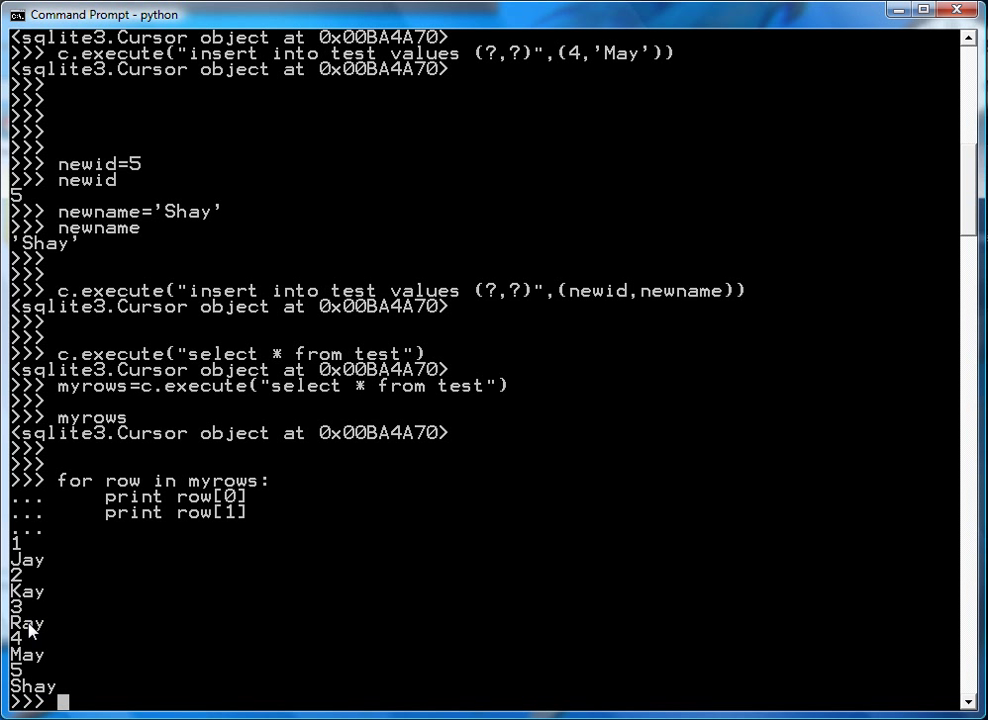
mouse_move(38, 659)
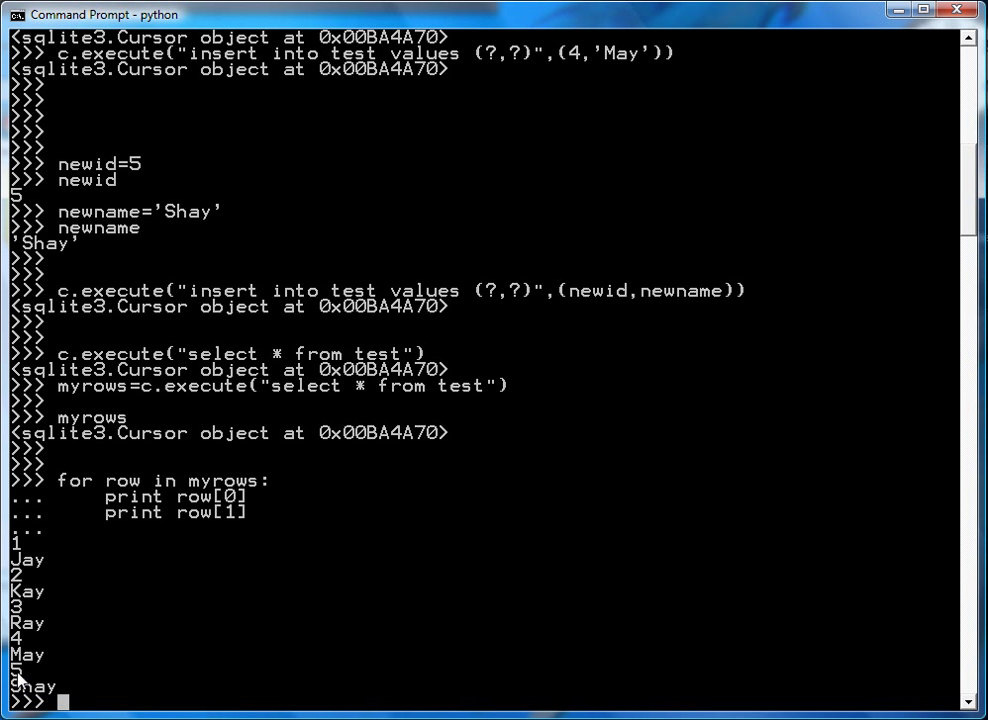
mouse_move(363, 614)
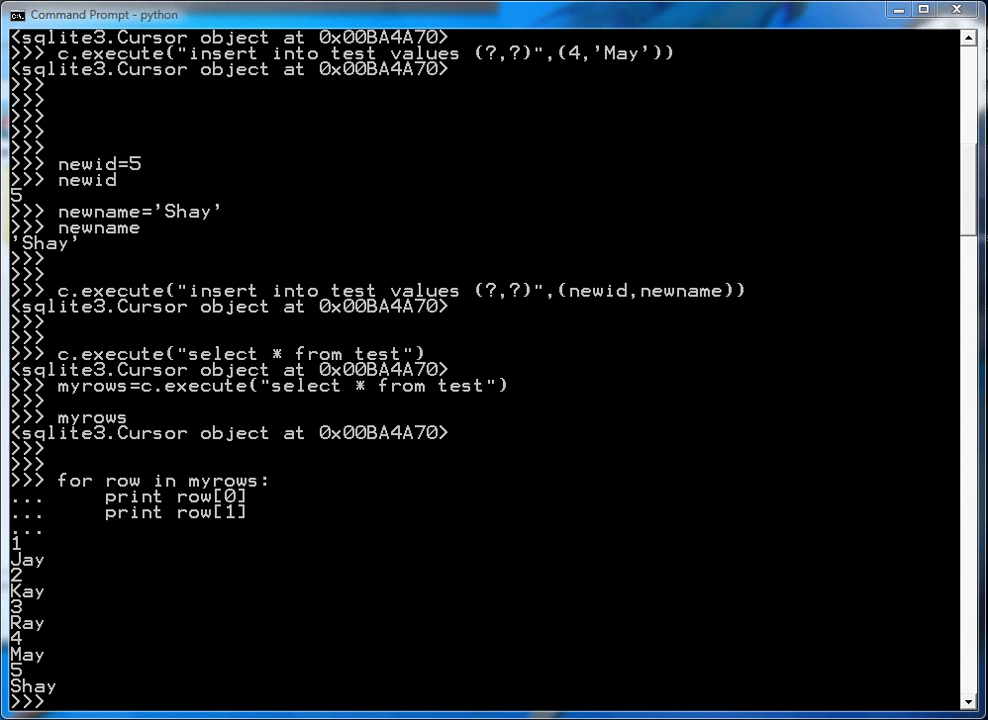
mouse_move(349, 614)
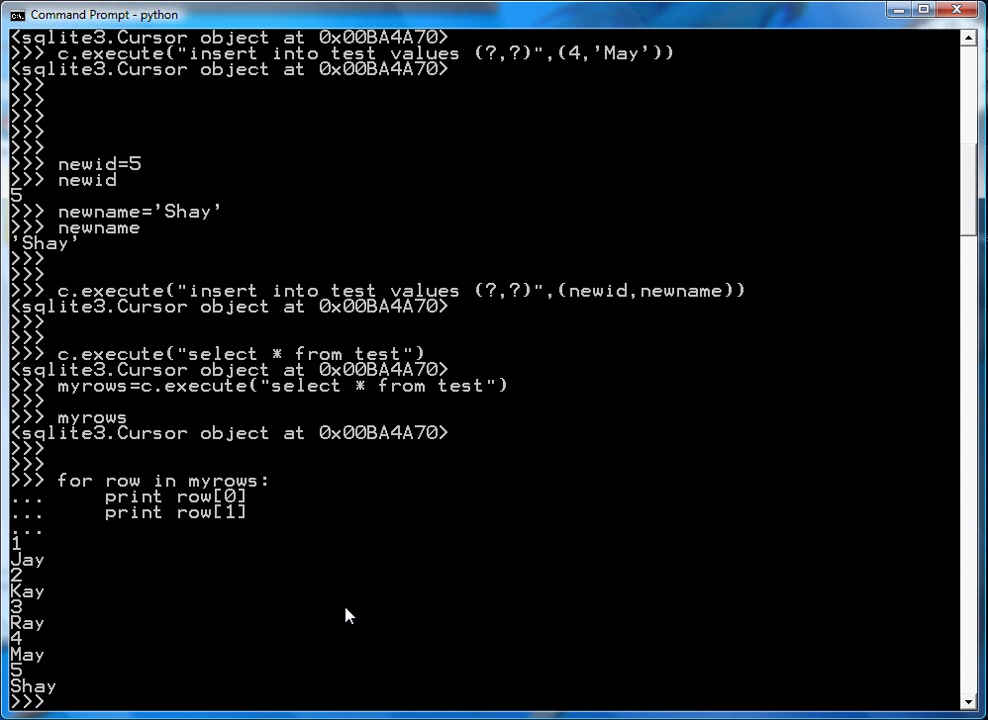
text(for row in myrows:)
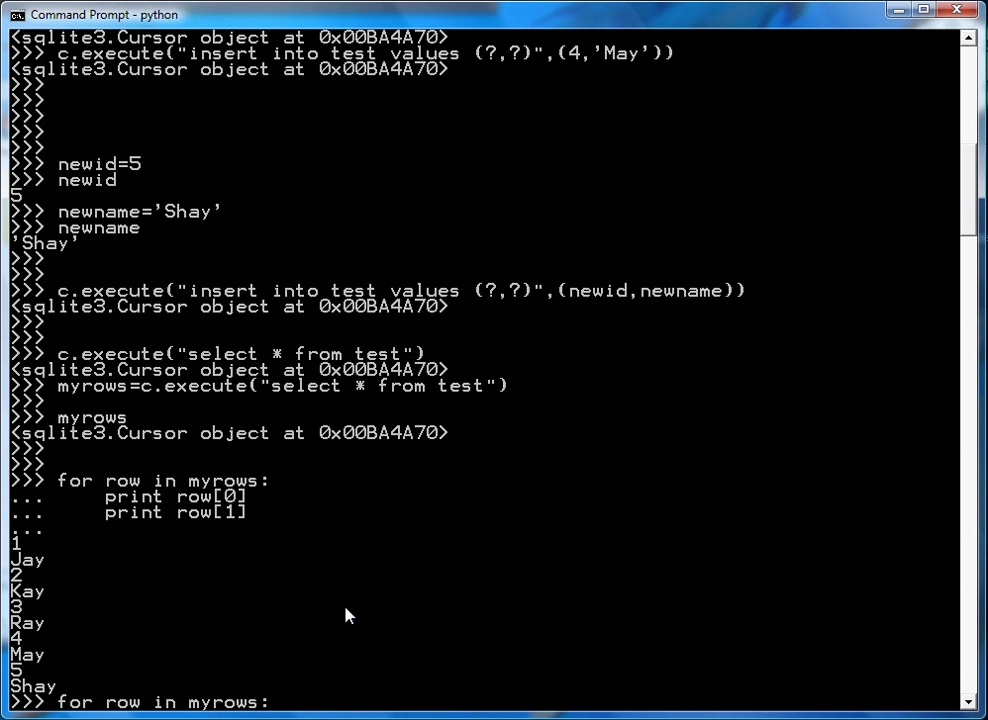
Step: Set myrows to c.execute("select * from test where name=?", [newname])
text(myrows)
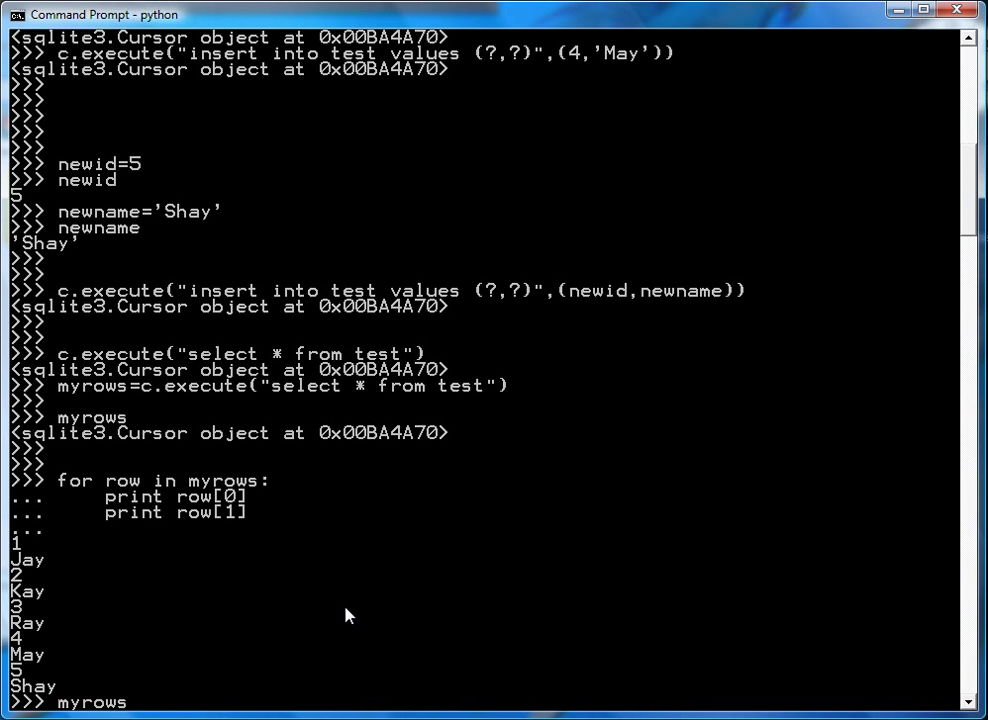
text(myrows=c.execute("select * from test"))
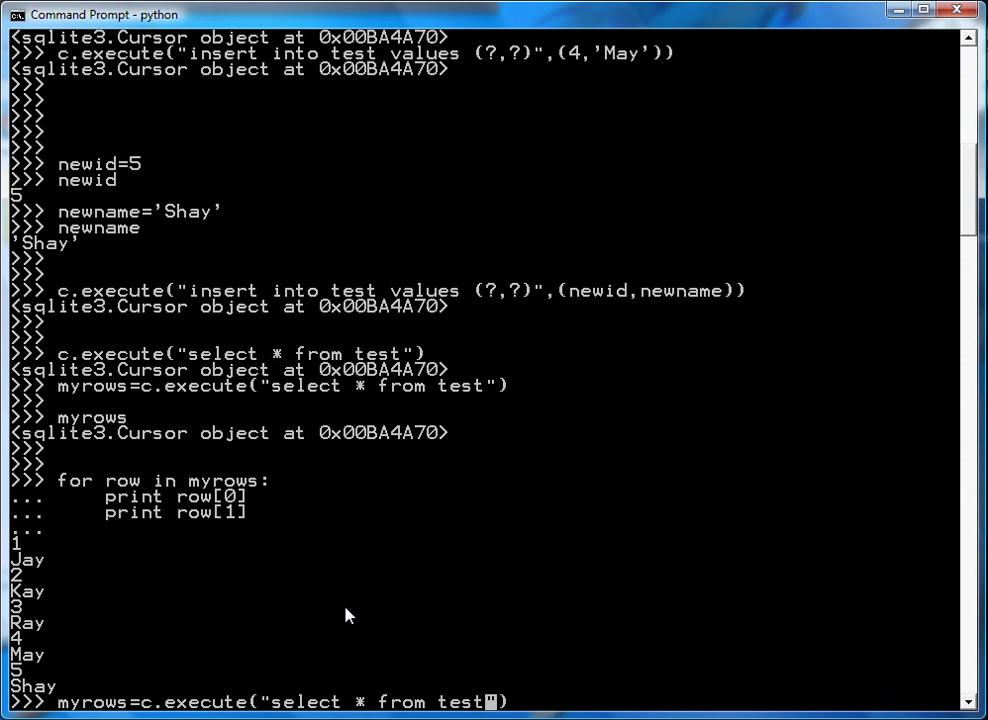
text(where)
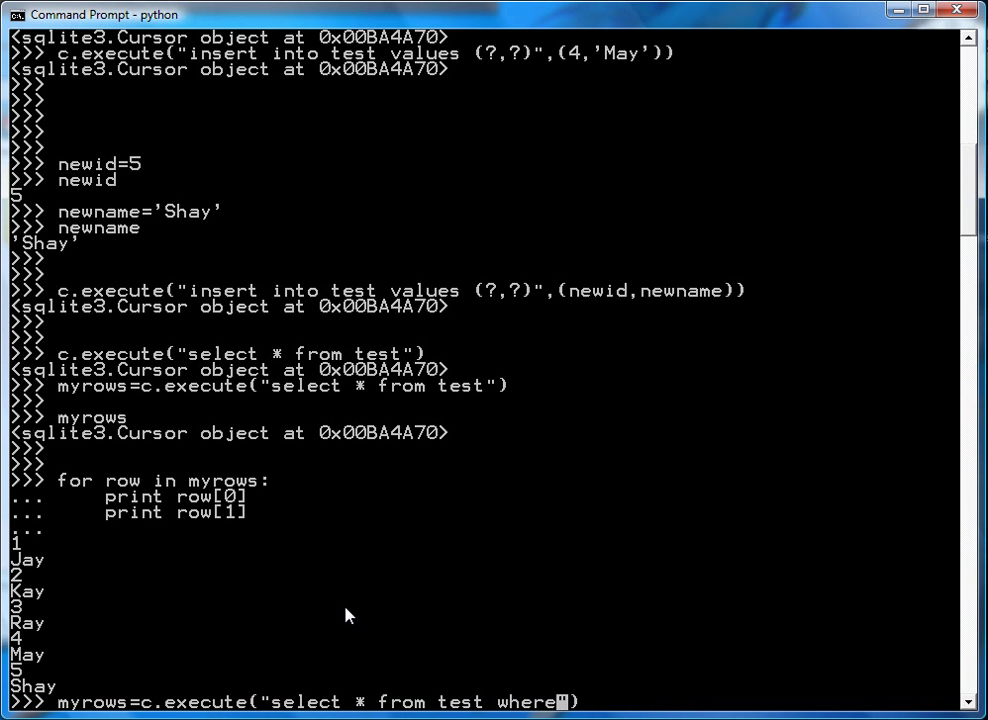
text(name=?)
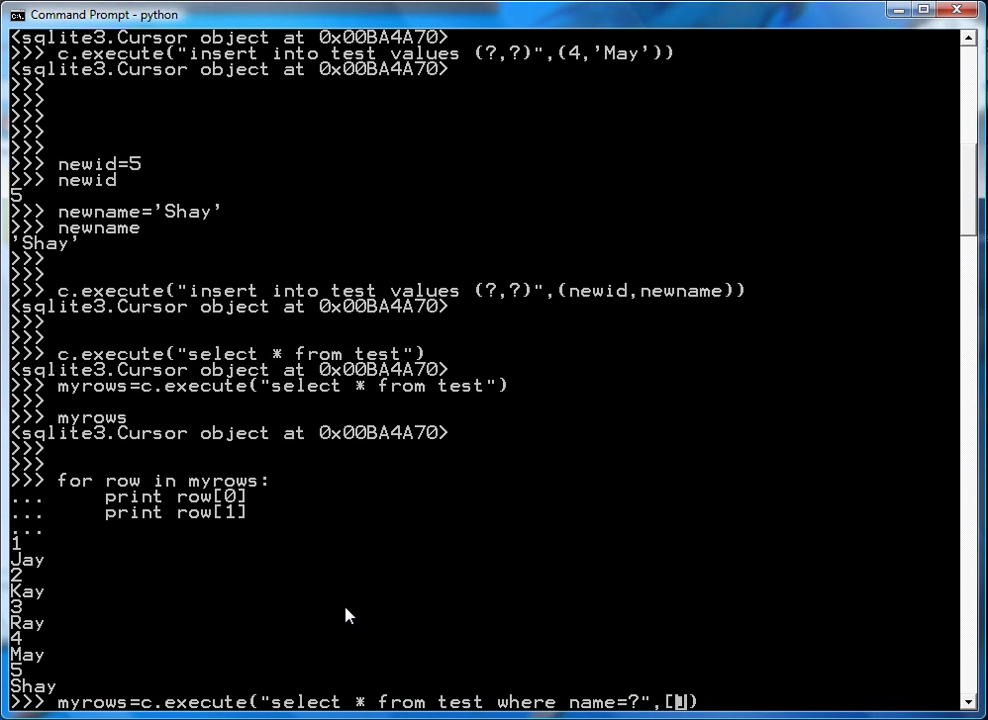
mouse_move(635, 710)
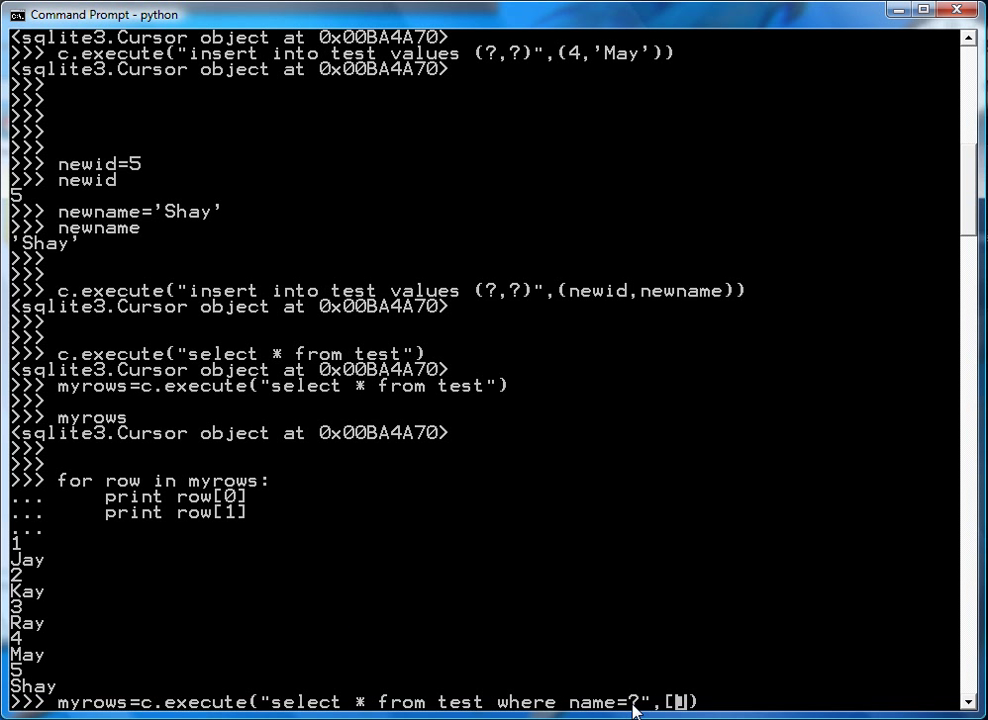
text(newname)
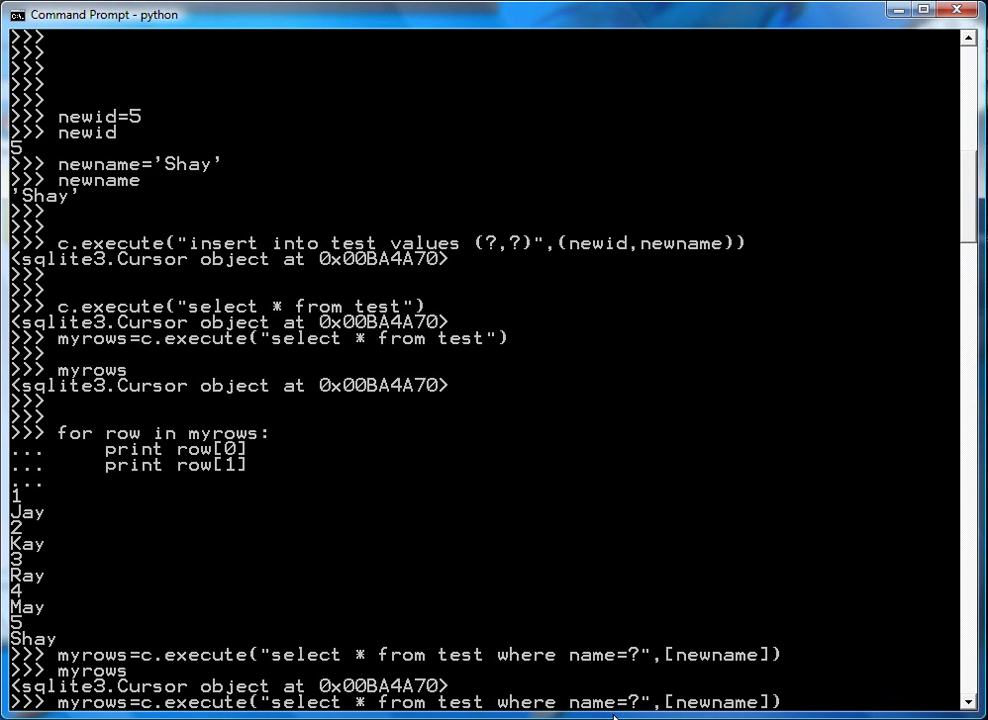
Step: Loop over the filtered myrows with newname='Shay', printing only row 5 Shay
key(enter)
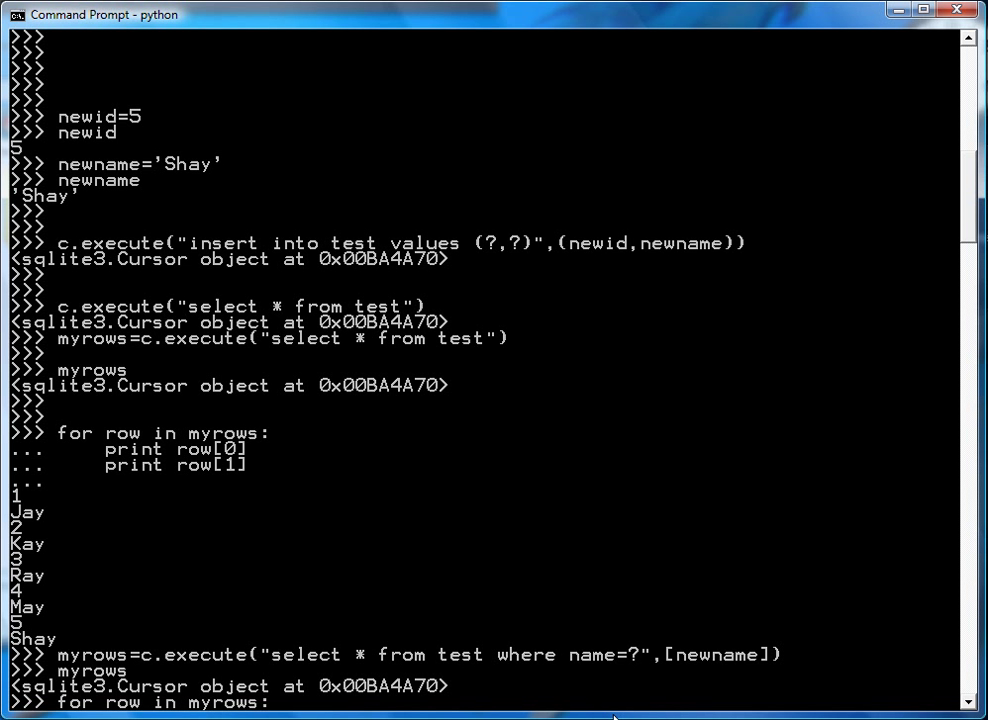
key(enter)
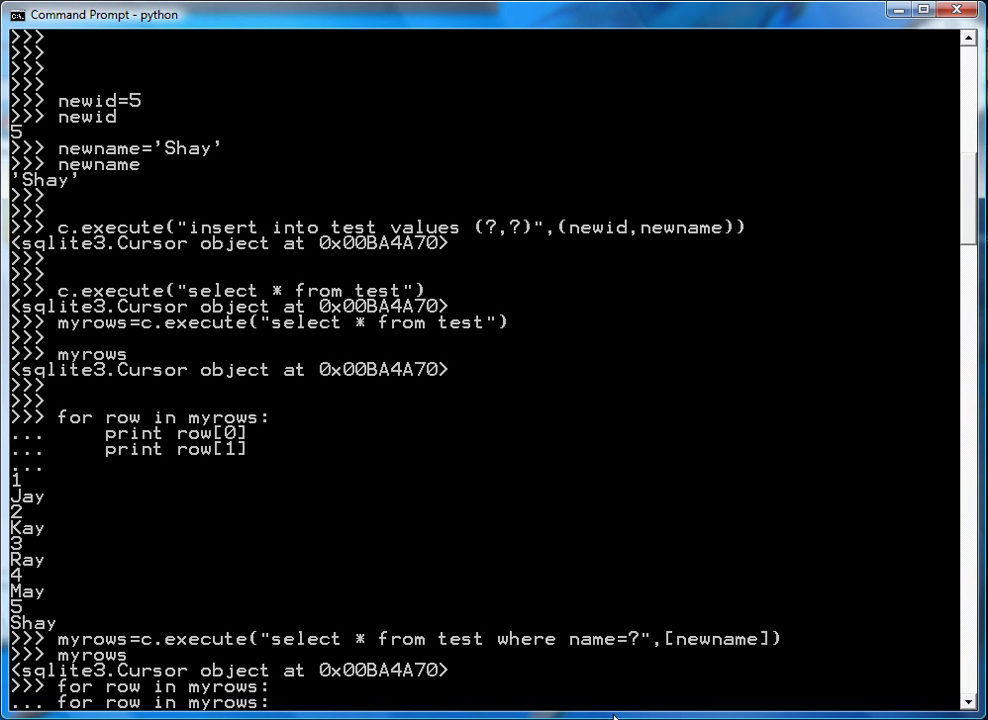
text(newname='Shay')
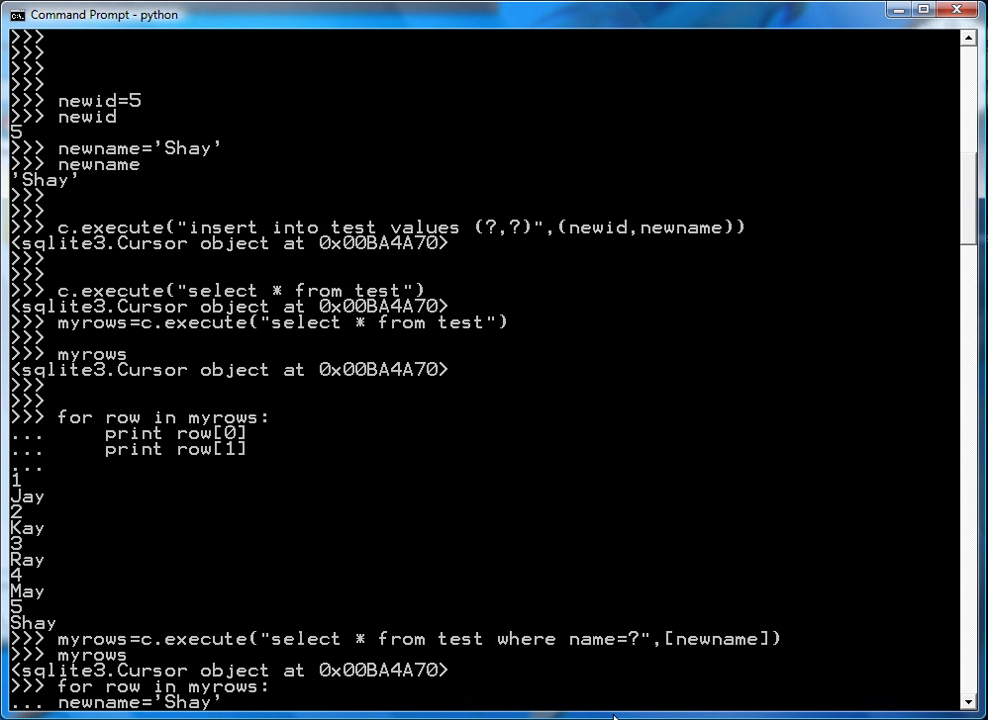
text(newid)
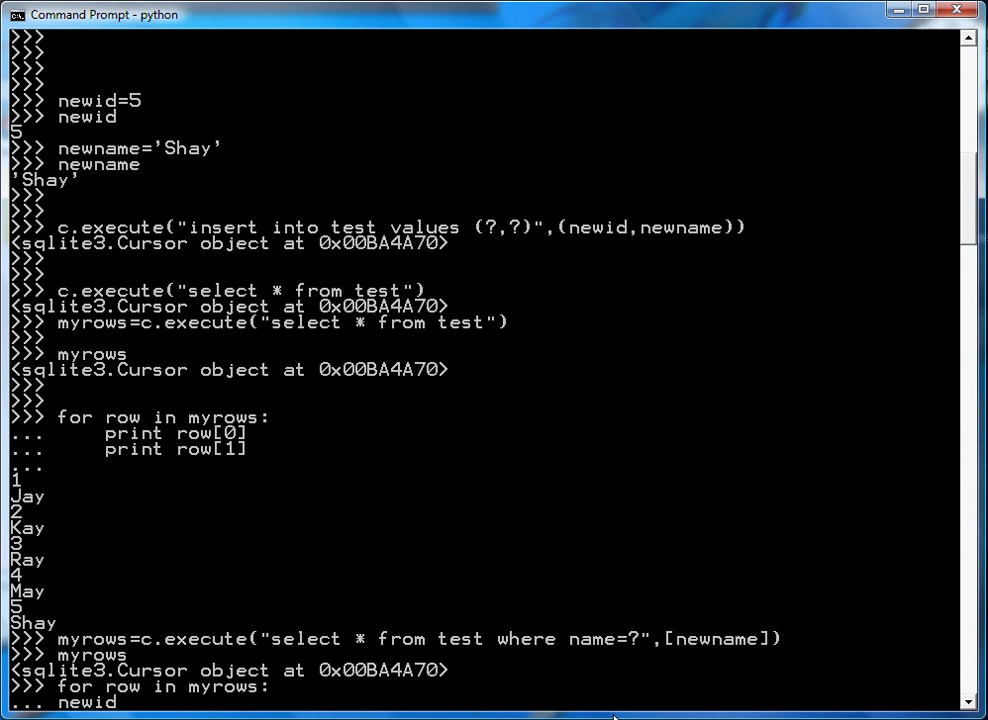
text(print row[0])
text(print row[1)
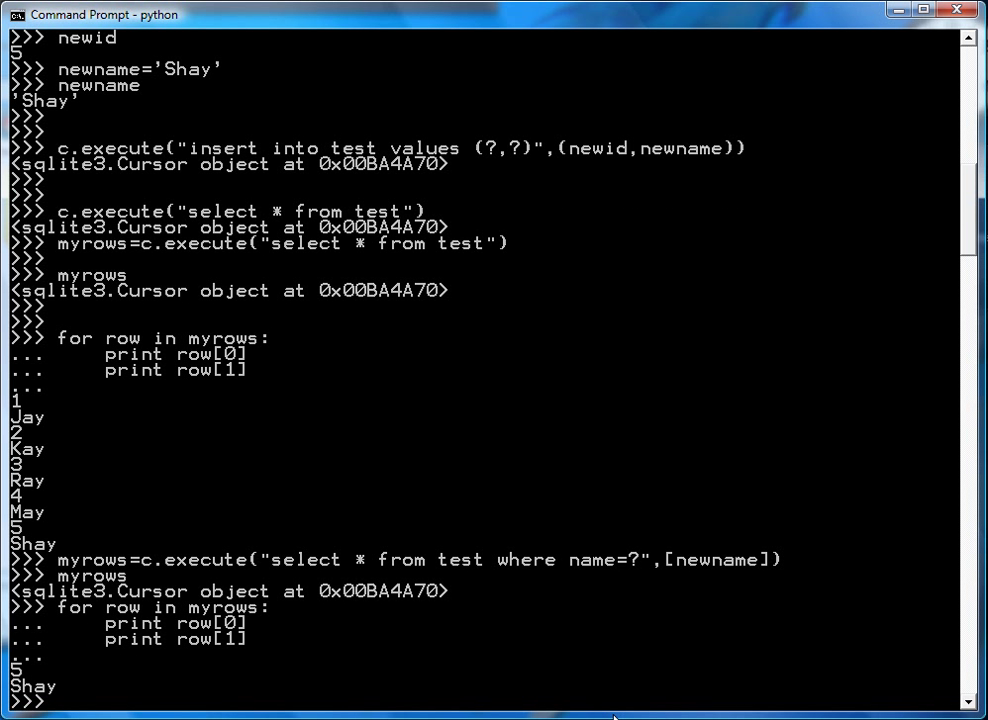
text(newn)
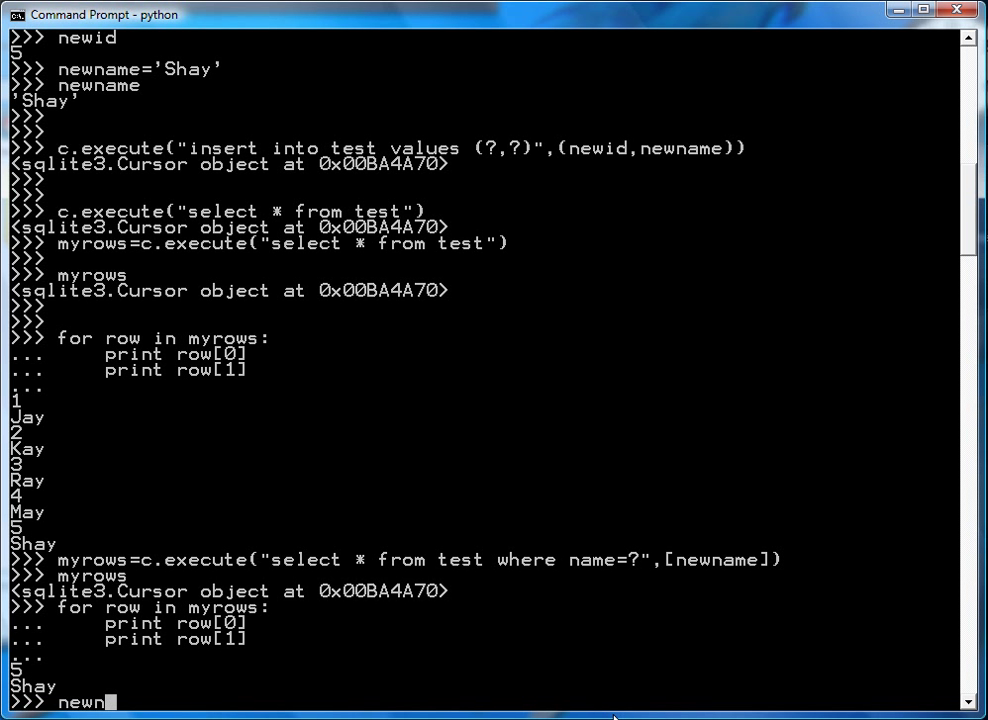